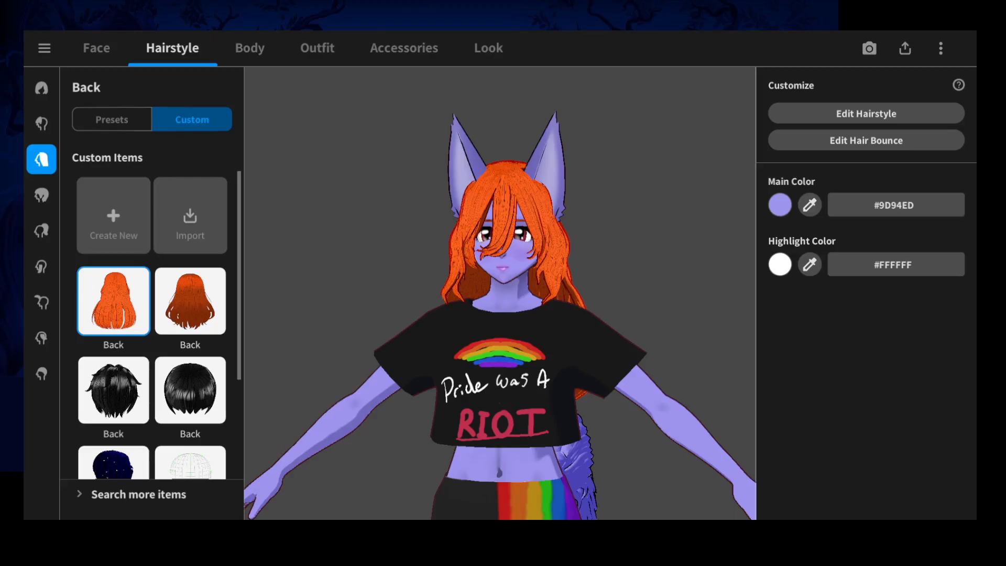
# Step: Show the export and sharing choices for the finished avatar
pyautogui.click(905, 48)
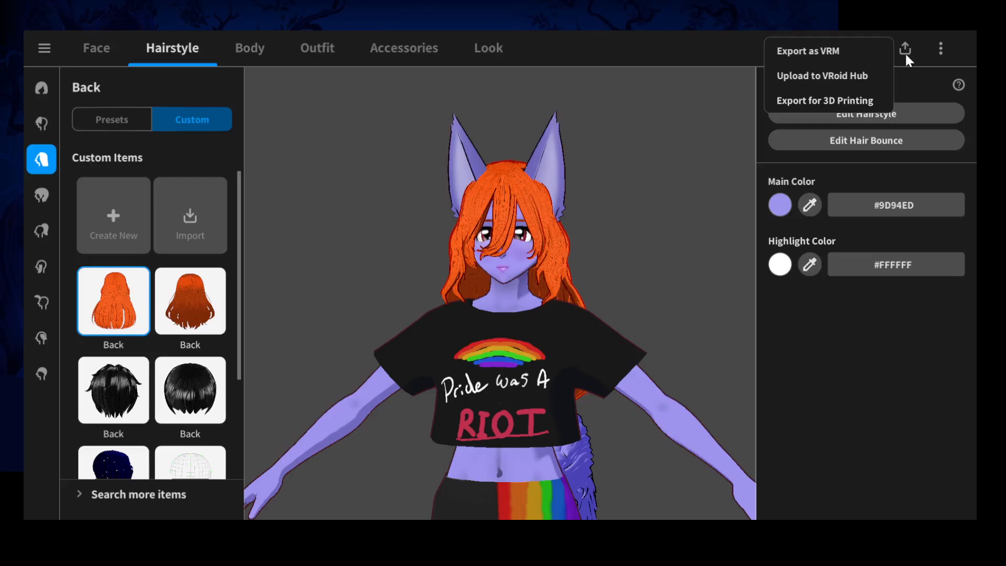
pyautogui.moveTo(909, 68)
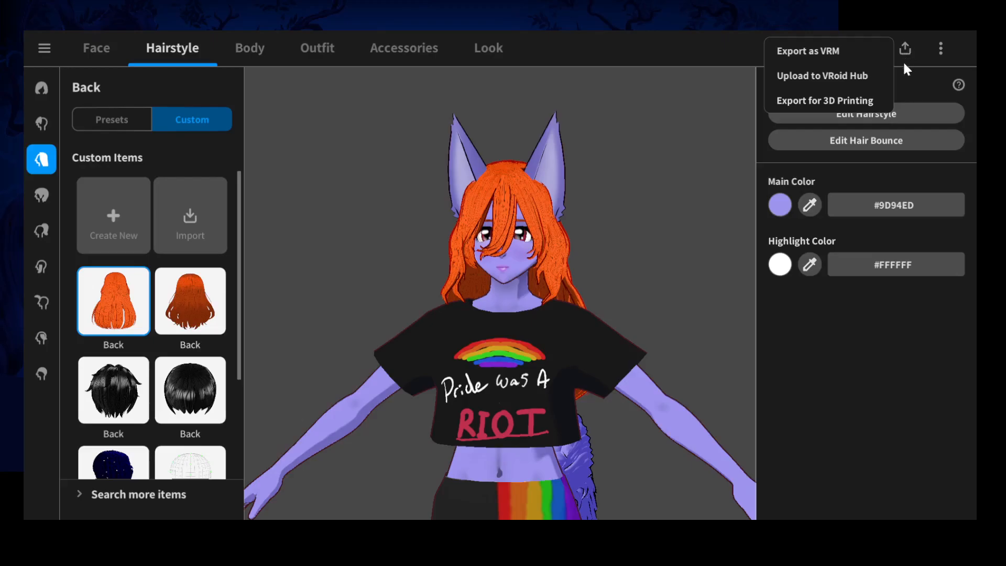
pyautogui.moveTo(904, 63)
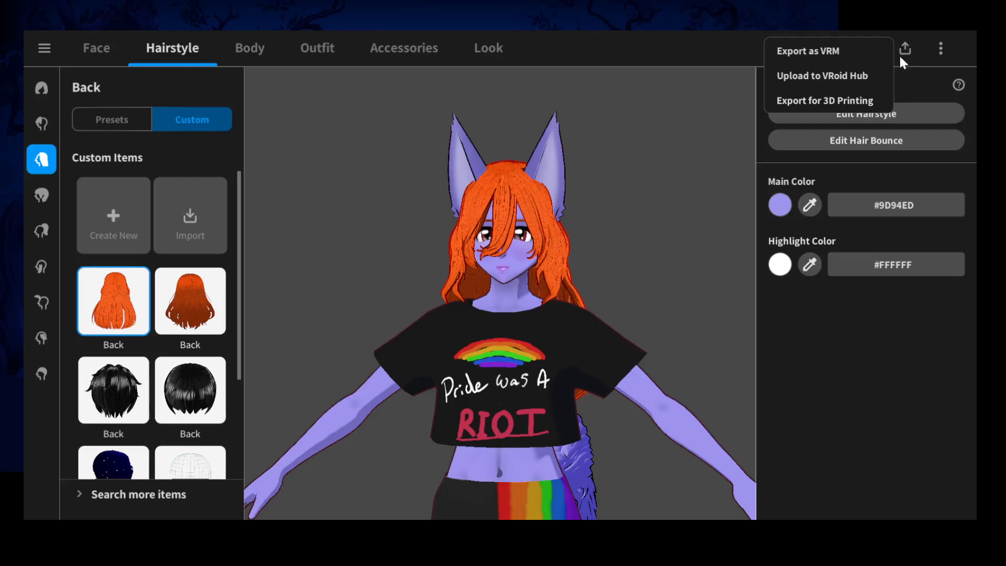
pyautogui.moveTo(828, 50)
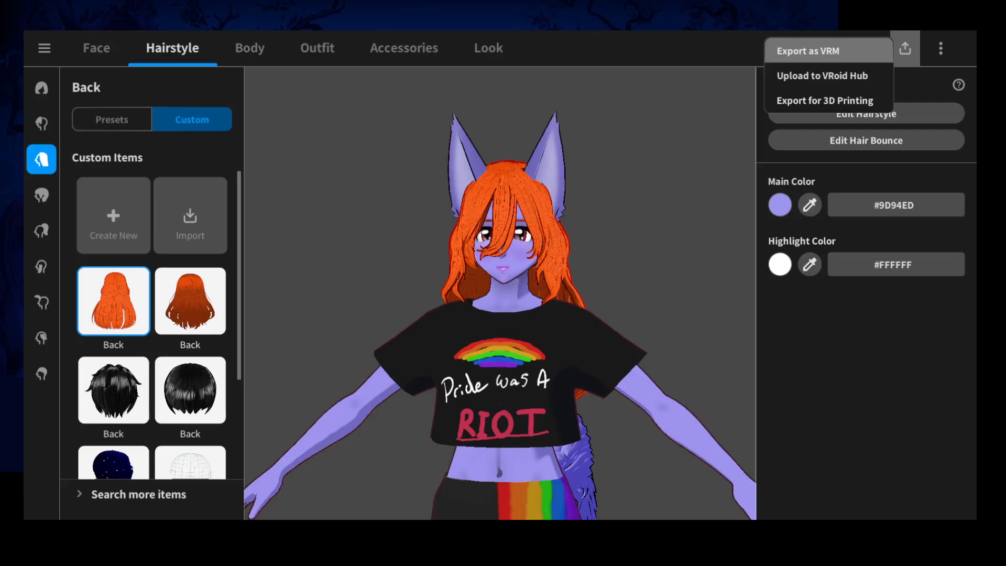
# Step: Begin exporting the avatar as a VRM file
pyautogui.click(808, 50)
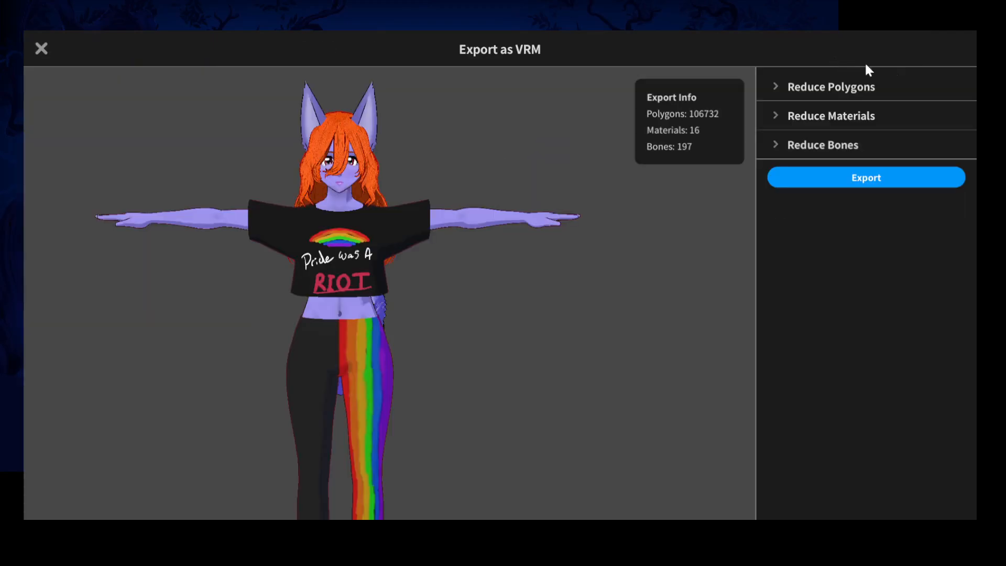
pyautogui.moveTo(494, 318)
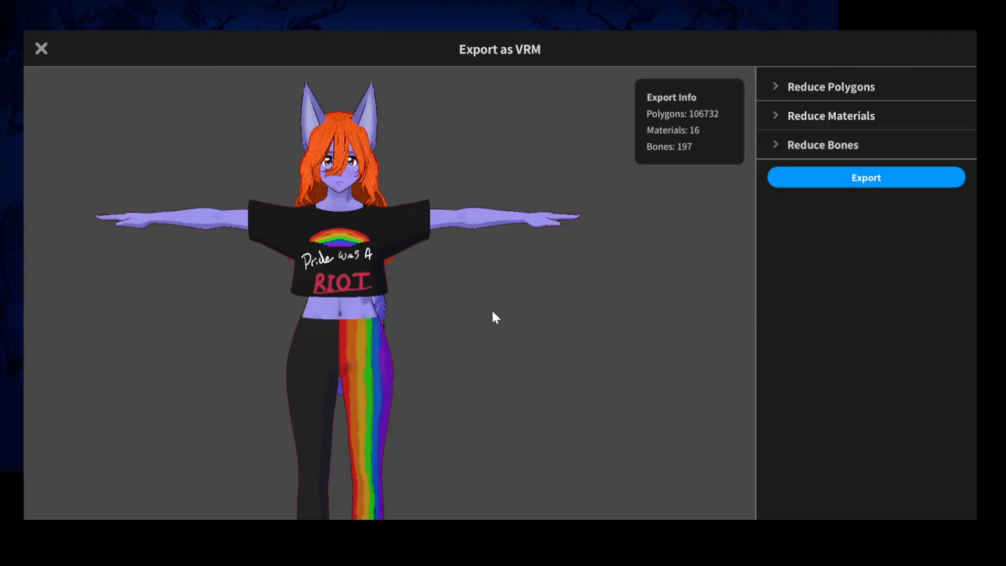
pyautogui.moveTo(815, 108)
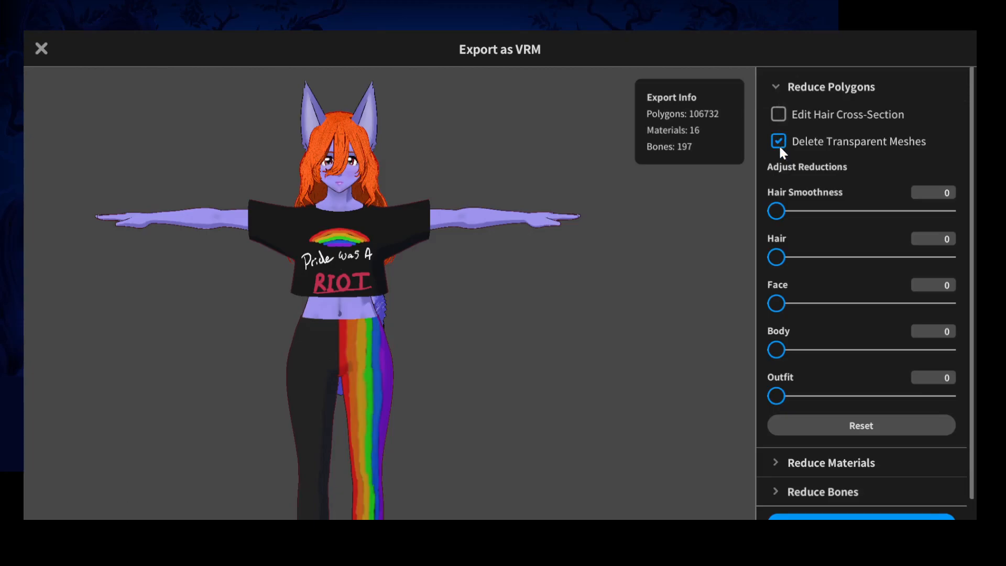
pyautogui.moveTo(744, 164)
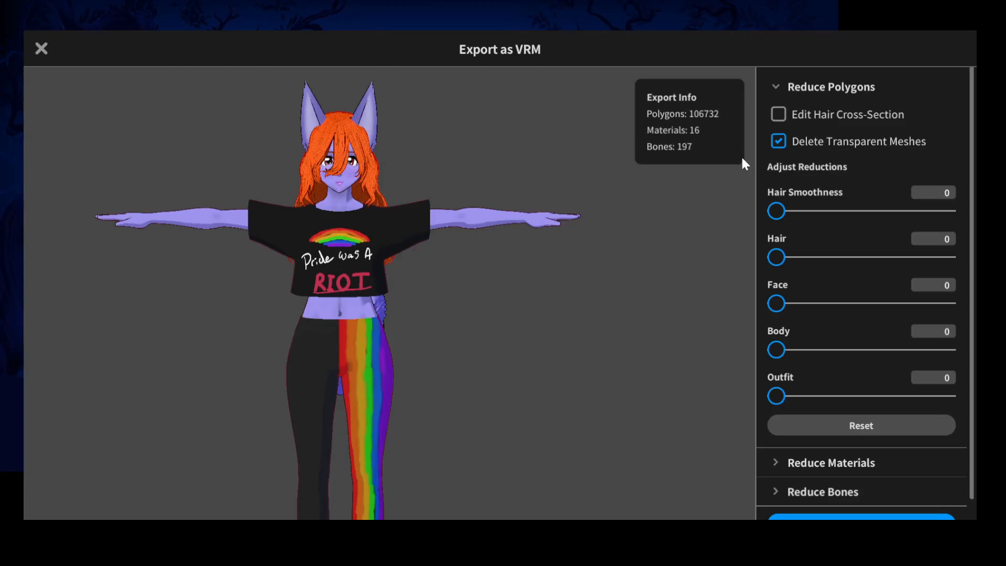
# Step: Keep transparent meshes (117,198 polygons) and reveal the Reduce Materials settings
pyautogui.click(778, 141)
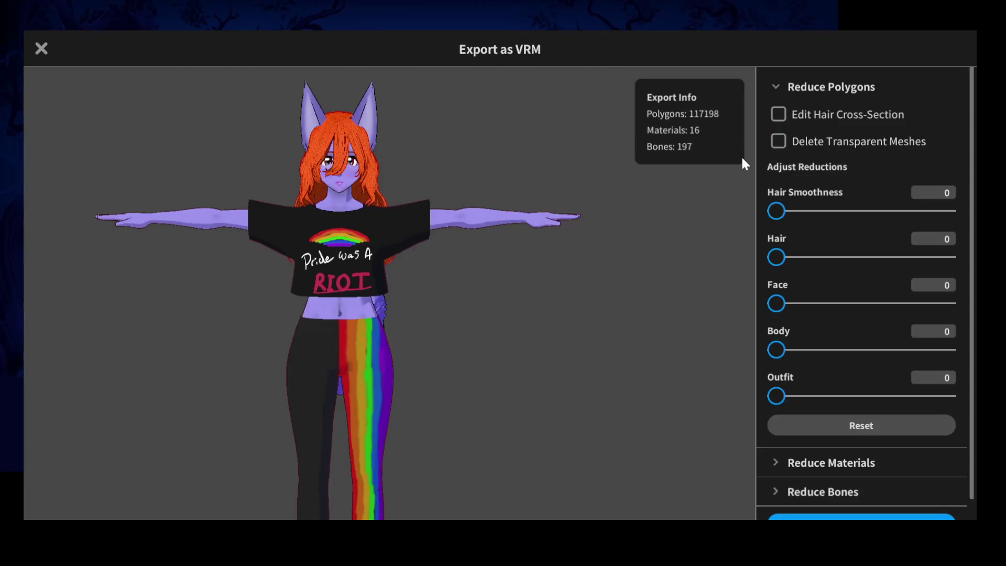
pyautogui.moveTo(733, 193)
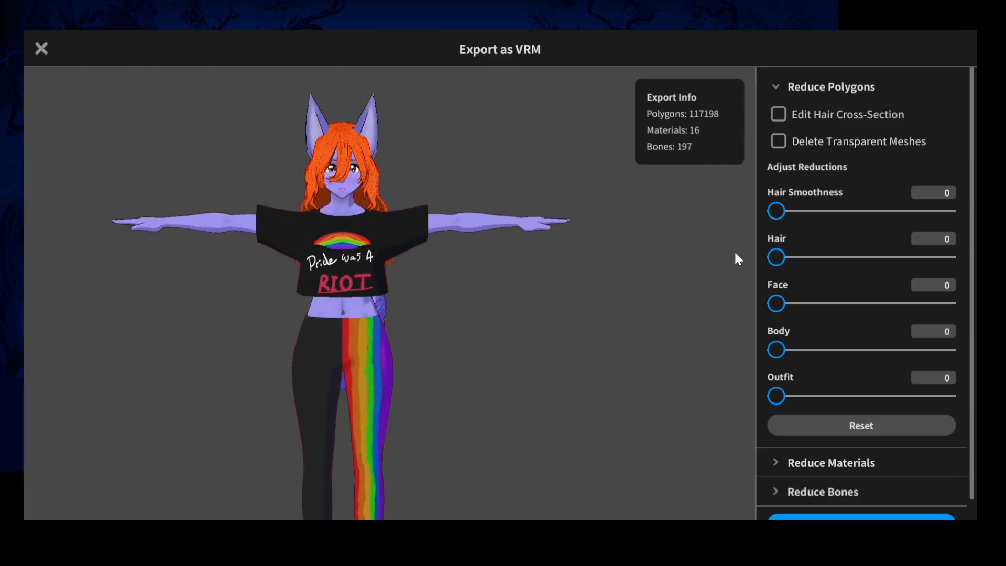
pyautogui.scroll(-3)
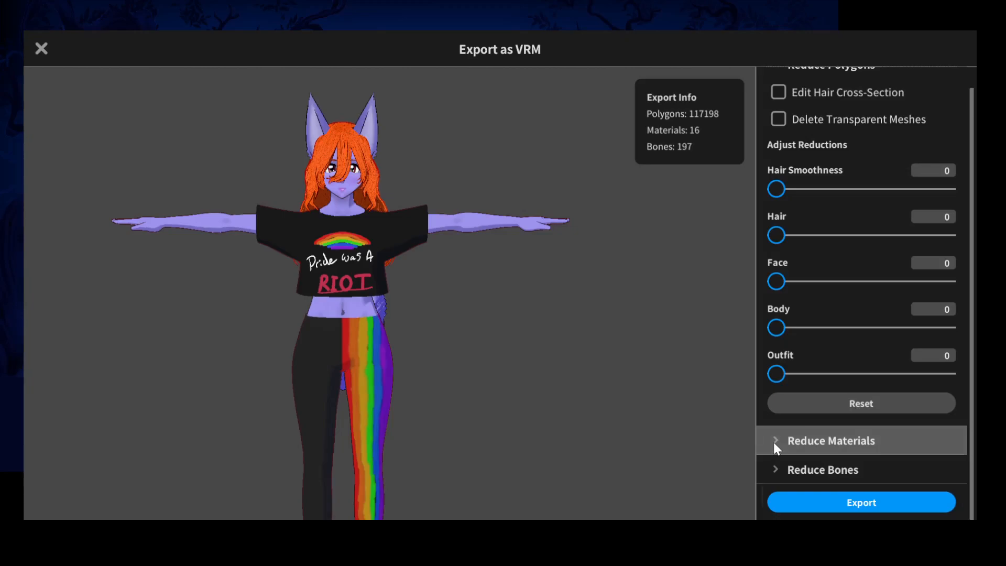
pyautogui.click(830, 441)
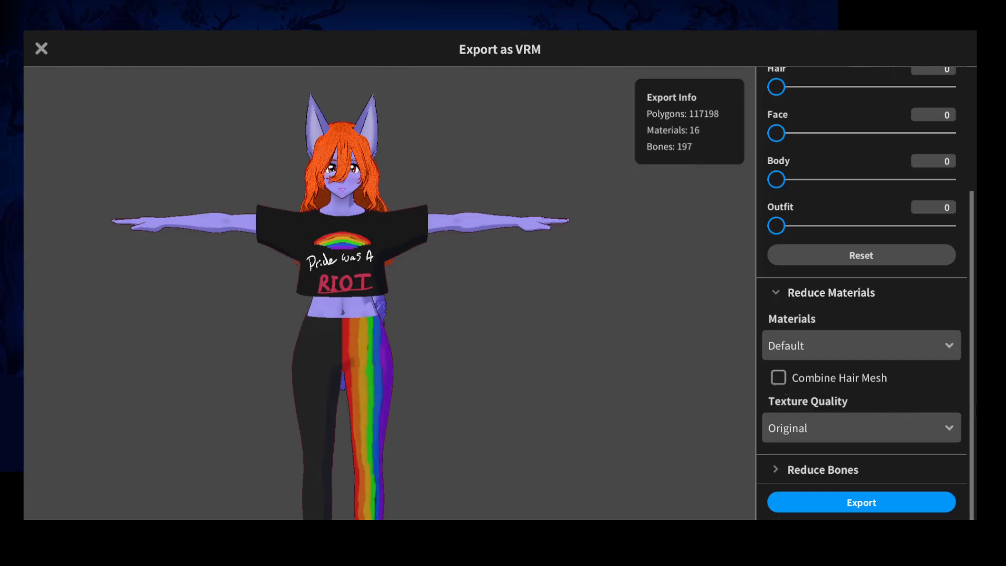
pyautogui.moveTo(899, 375)
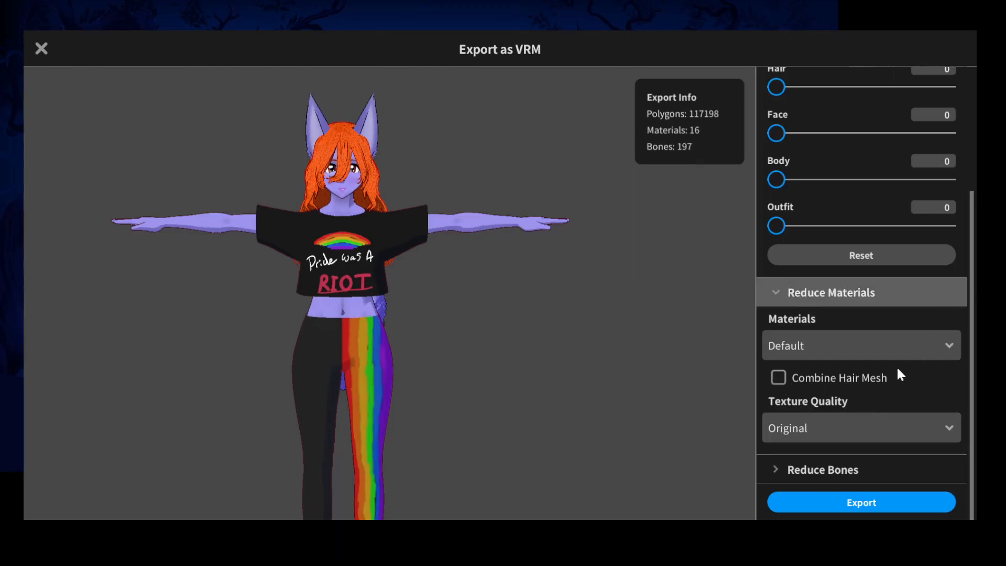
pyautogui.moveTo(596, 340)
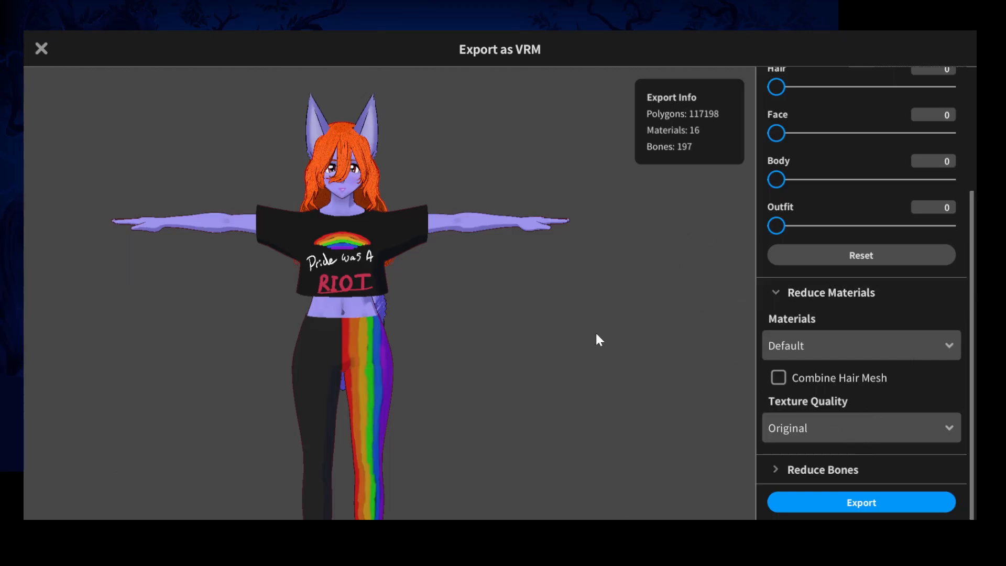
pyautogui.moveTo(675, 351)
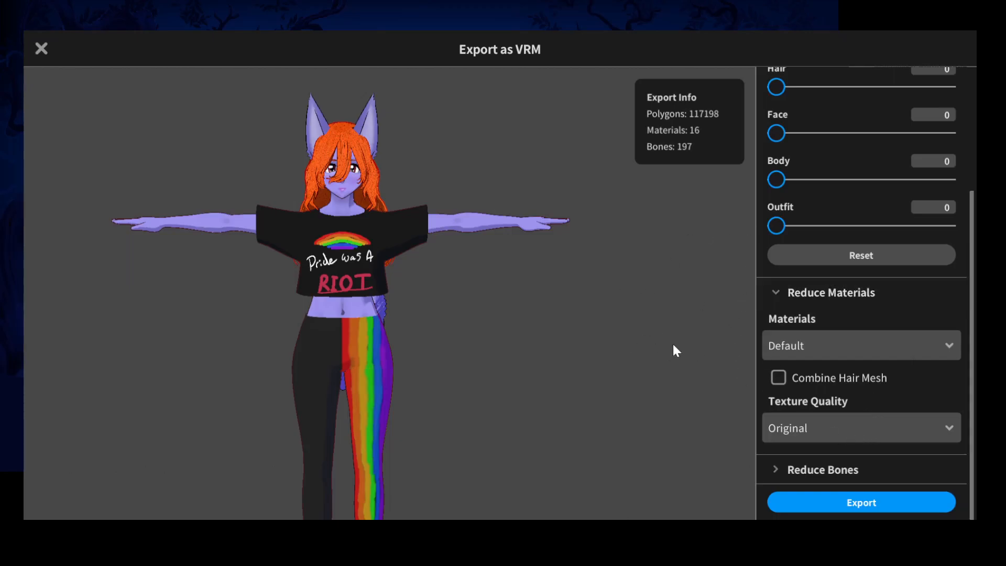
pyautogui.moveTo(895, 476)
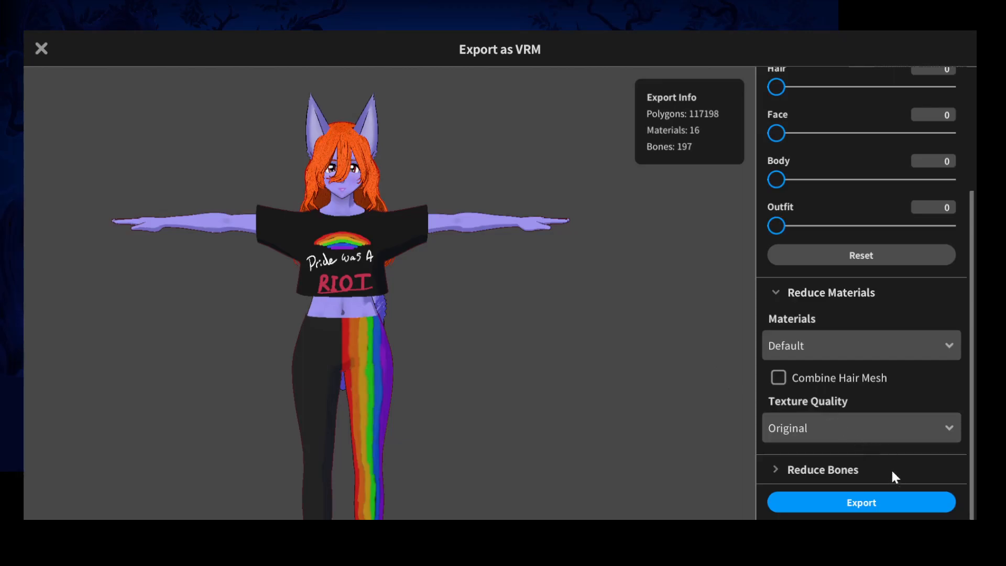
pyautogui.moveTo(894, 511)
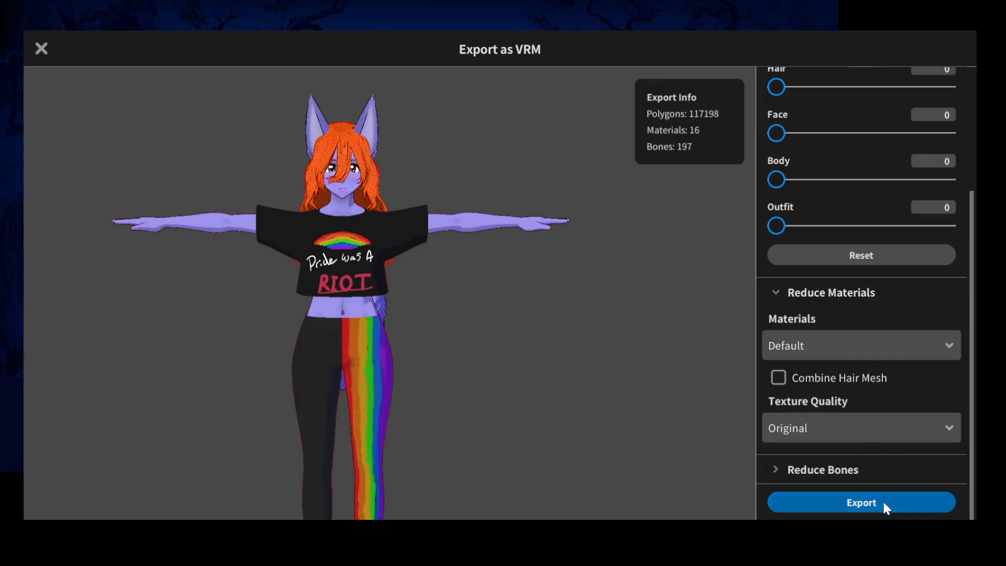
# Step: Proceed to the VRM Settings form with VRM0.0 as the format
pyautogui.click(861, 502)
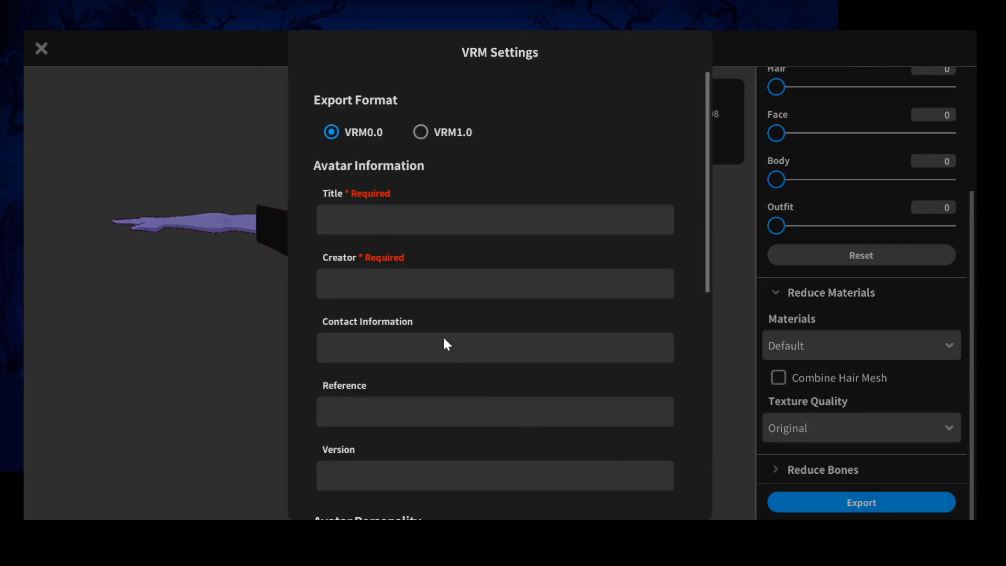
pyautogui.moveTo(331, 132)
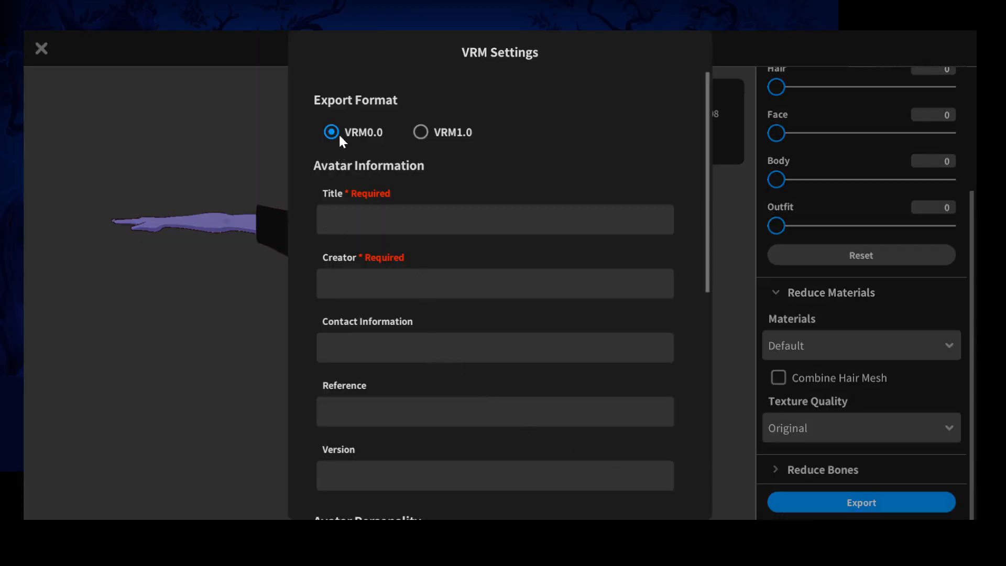
pyautogui.moveTo(451, 155)
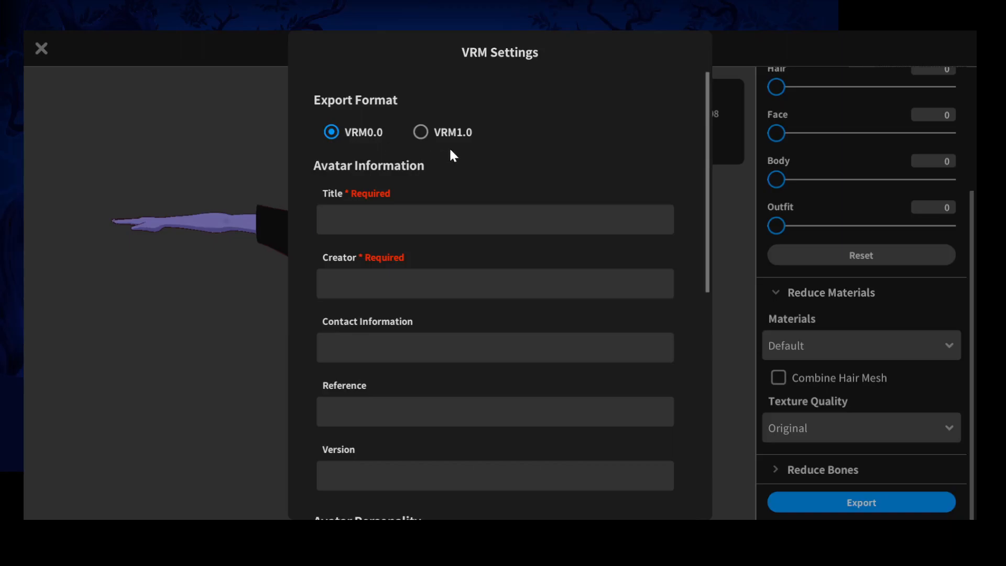
pyautogui.moveTo(453, 146)
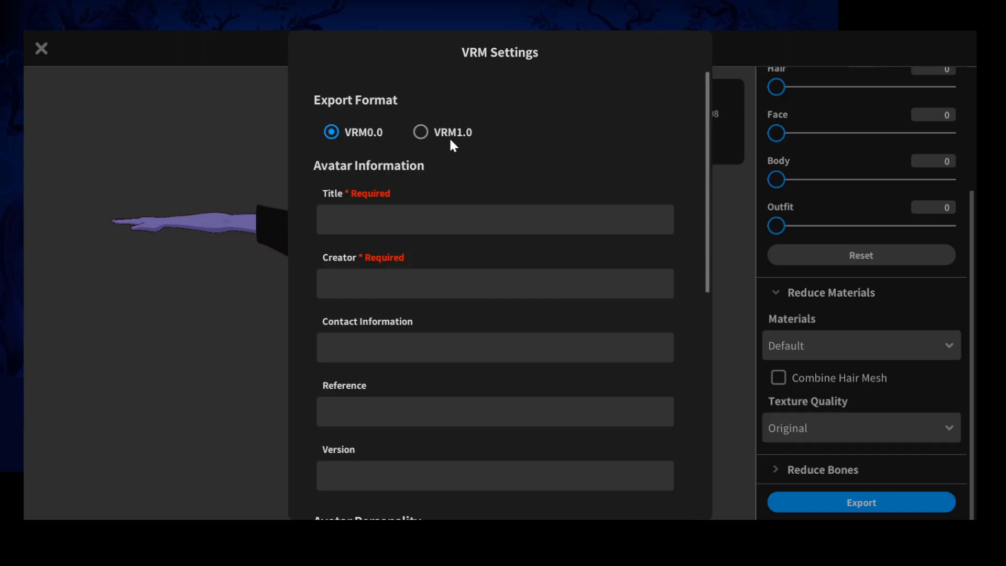
pyautogui.moveTo(373, 161)
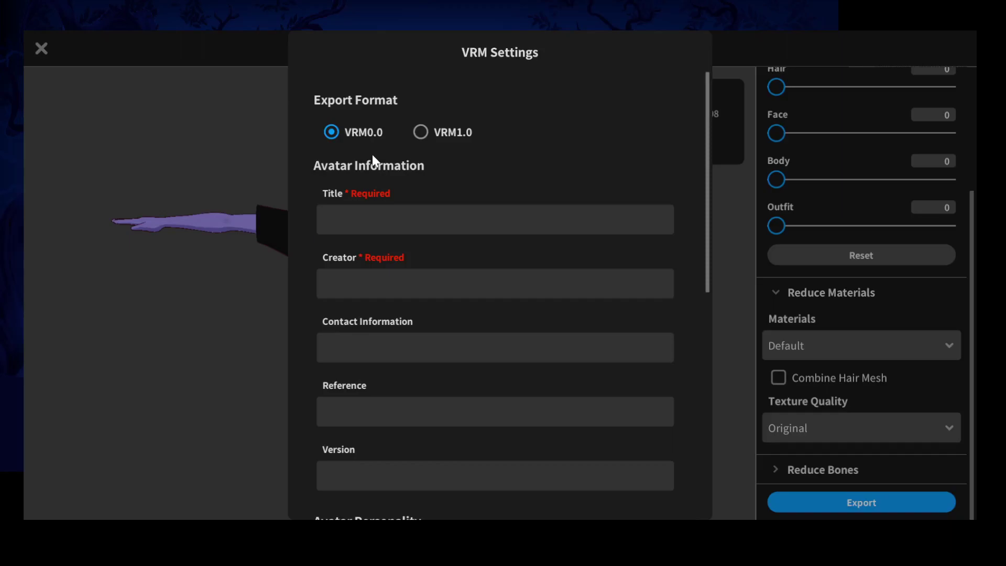
pyautogui.moveTo(378, 163)
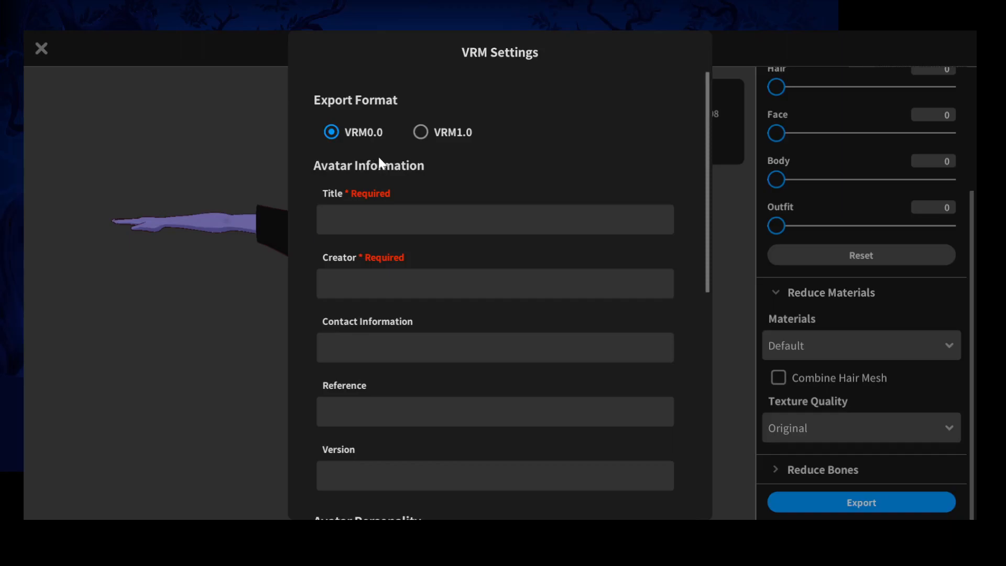
pyautogui.moveTo(430, 227)
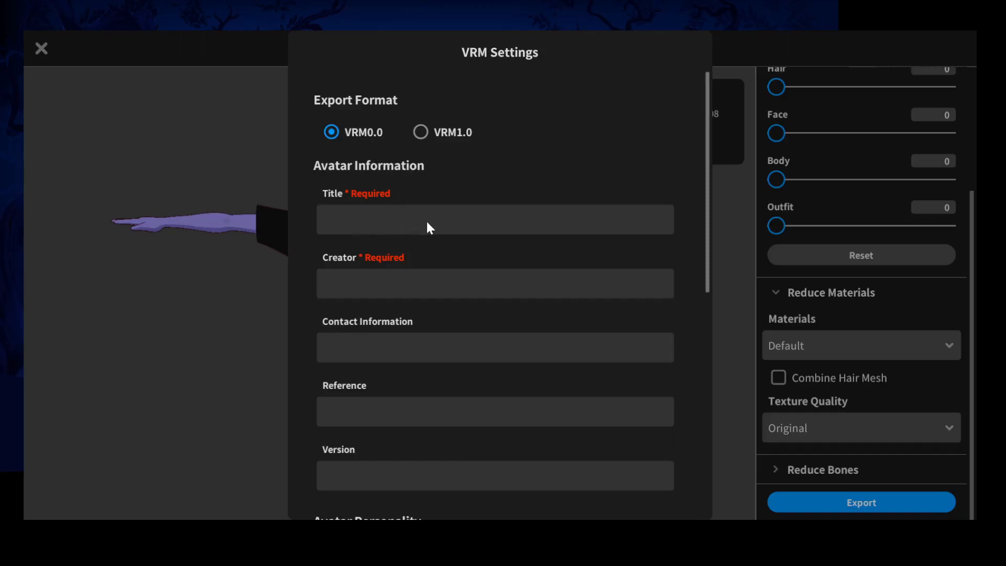
# Step: Review the avatar personality permissions and list the available redistribution licenses
pyautogui.scroll(-3)
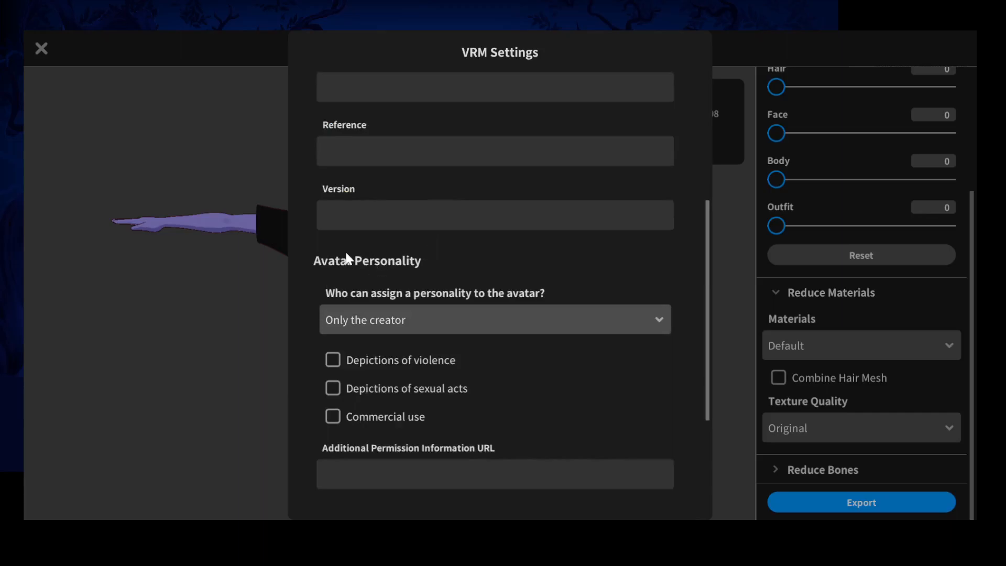
pyautogui.moveTo(546, 238)
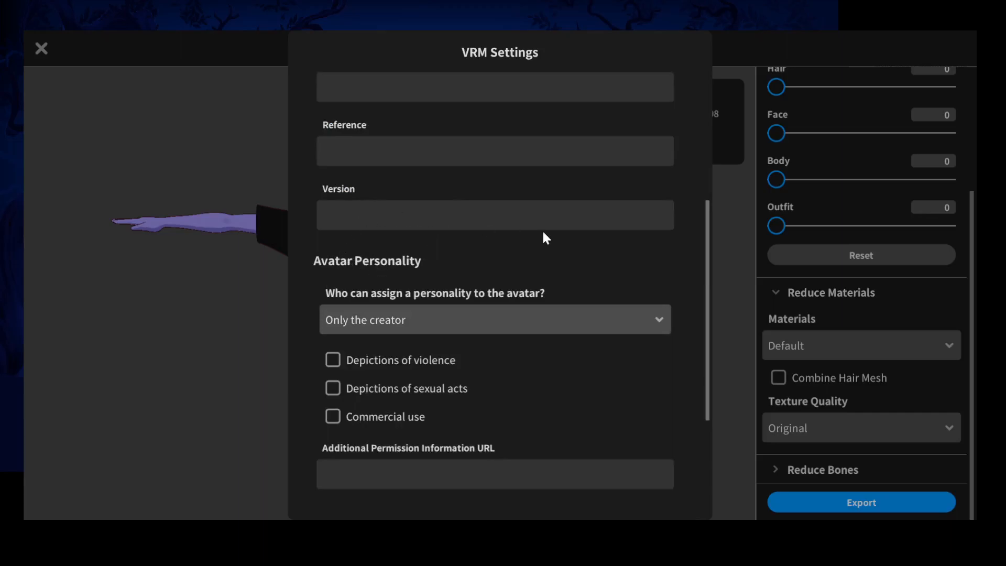
pyautogui.scroll(3)
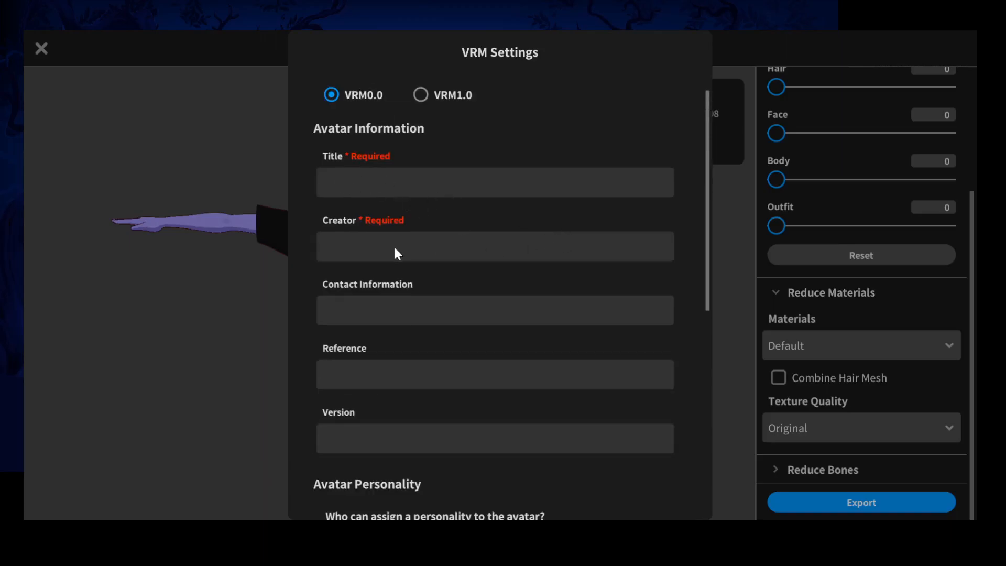
pyautogui.moveTo(616, 270)
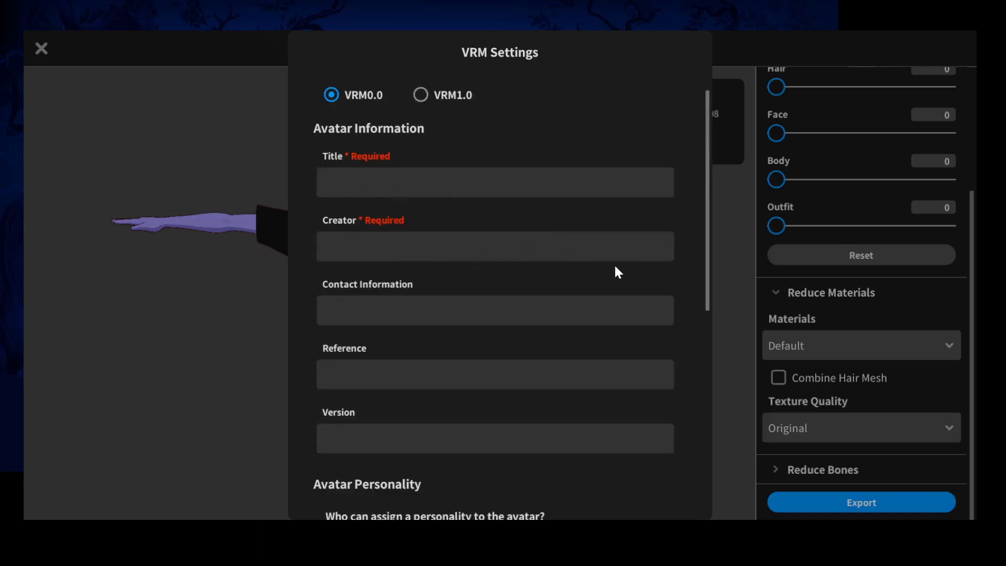
pyautogui.scroll(-3)
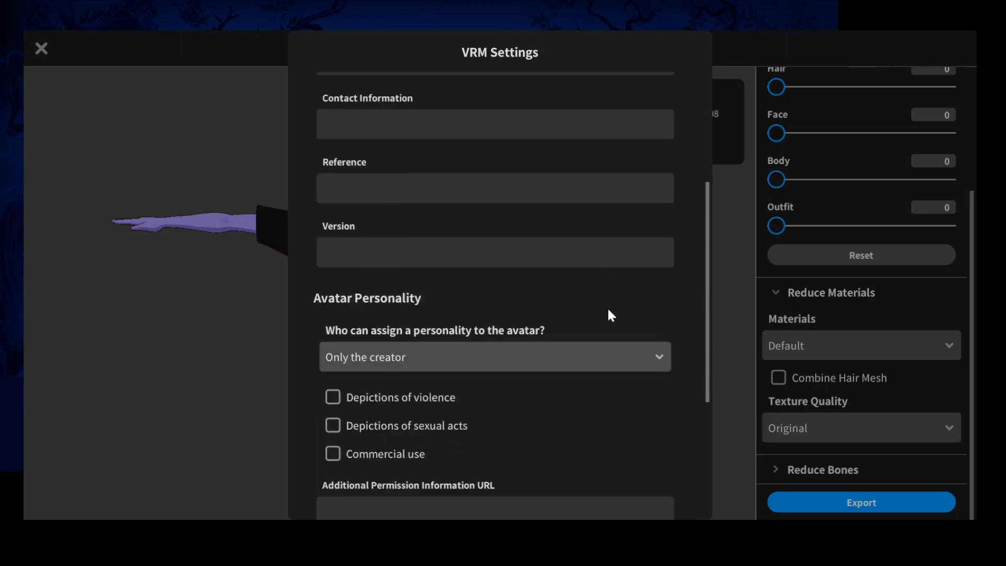
pyautogui.moveTo(478, 313)
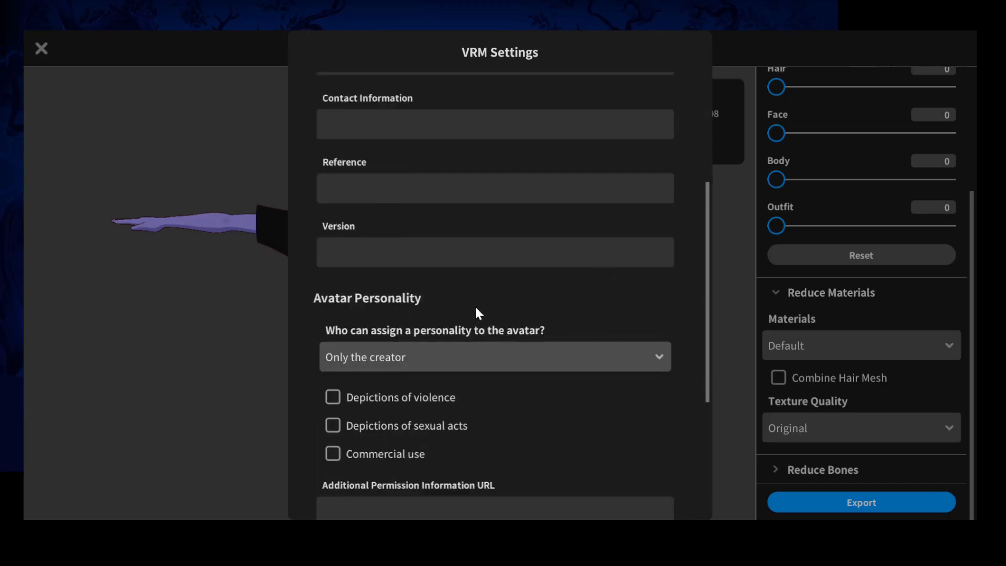
pyautogui.moveTo(558, 360)
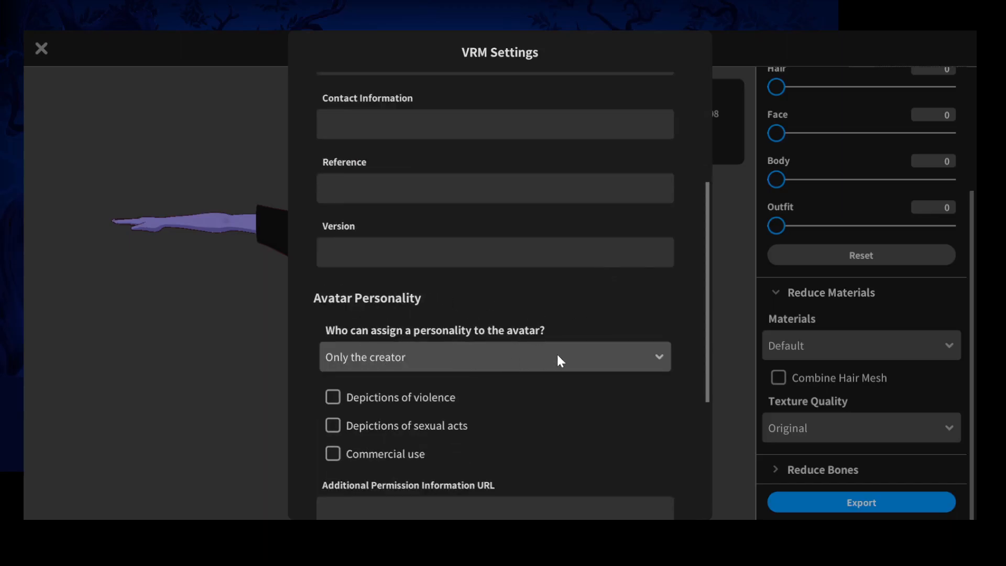
pyautogui.click(493, 356)
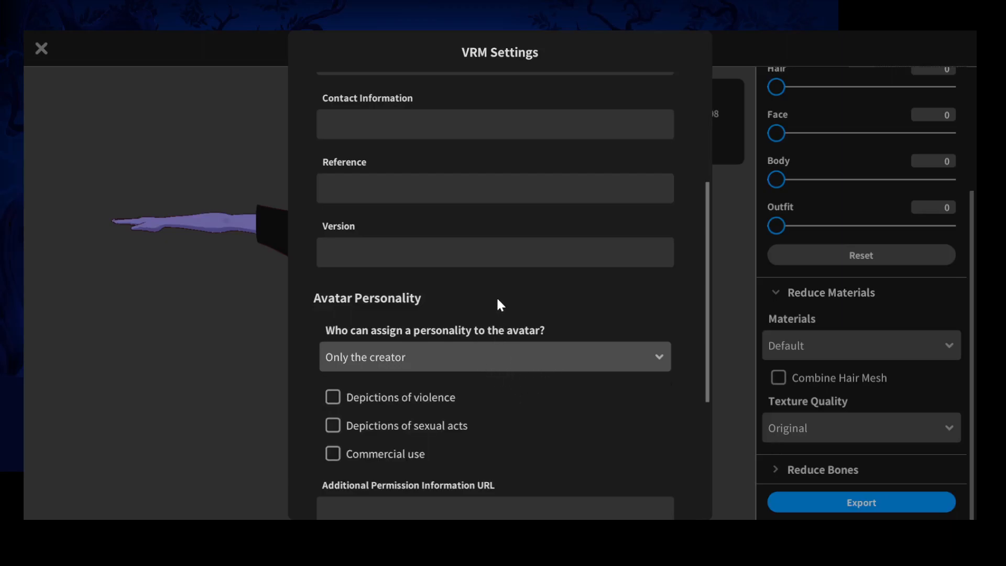
pyautogui.moveTo(392, 401)
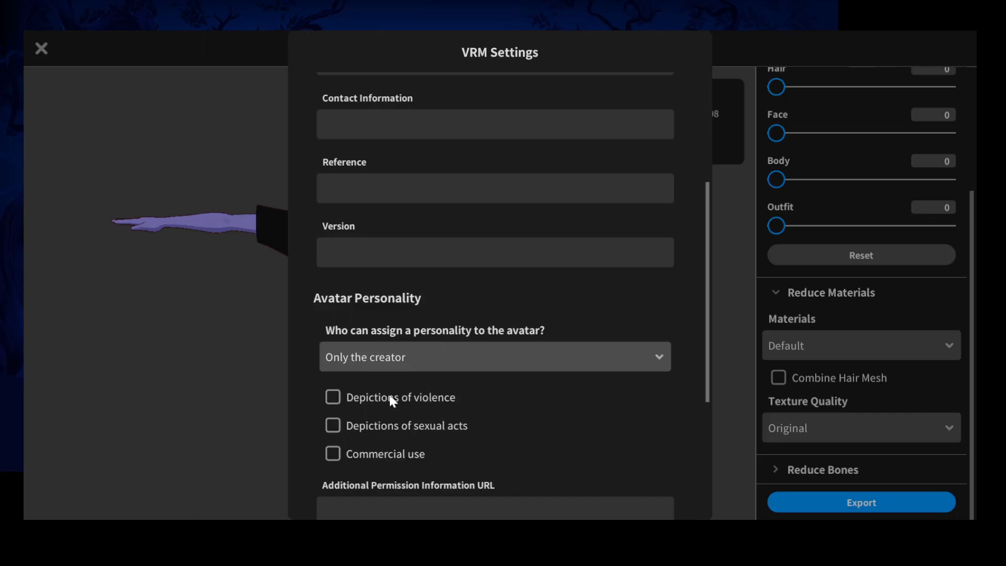
pyautogui.moveTo(411, 464)
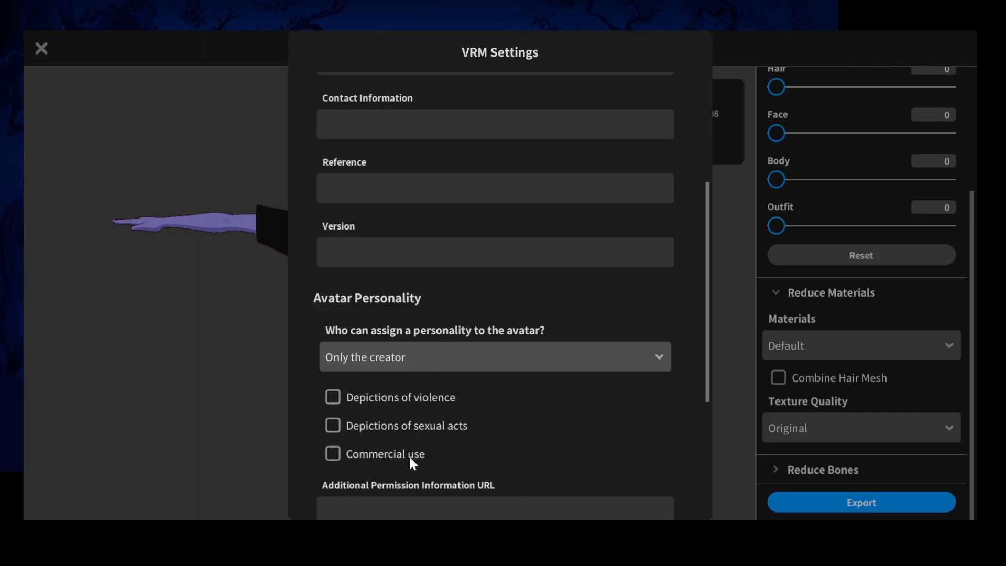
pyautogui.scroll(-3)
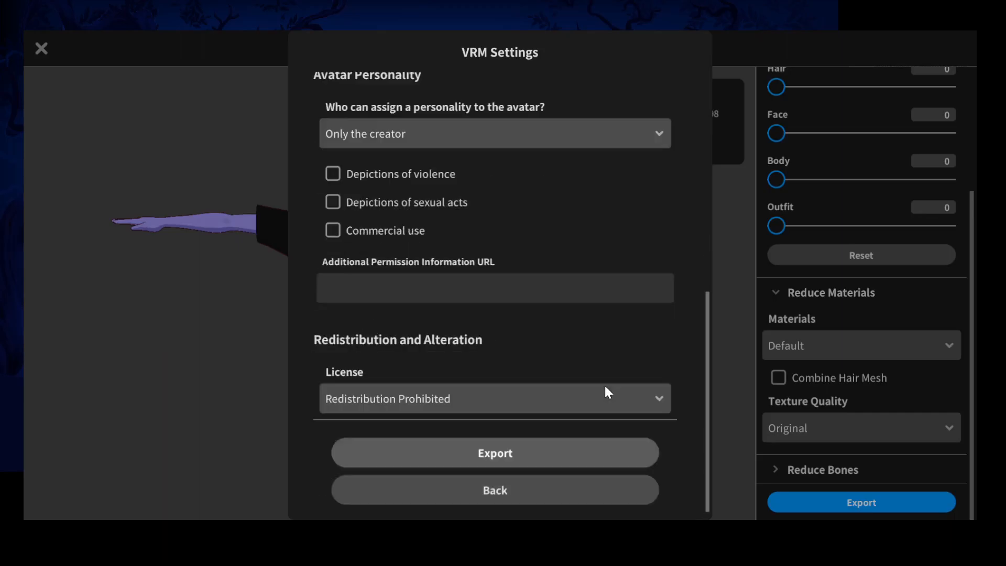
pyautogui.moveTo(315, 307)
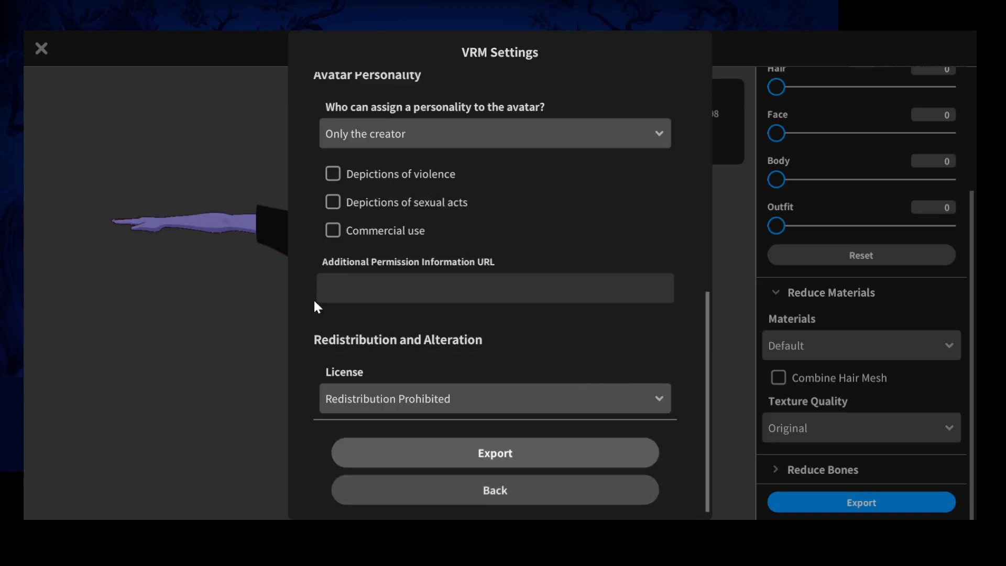
pyautogui.moveTo(458, 300)
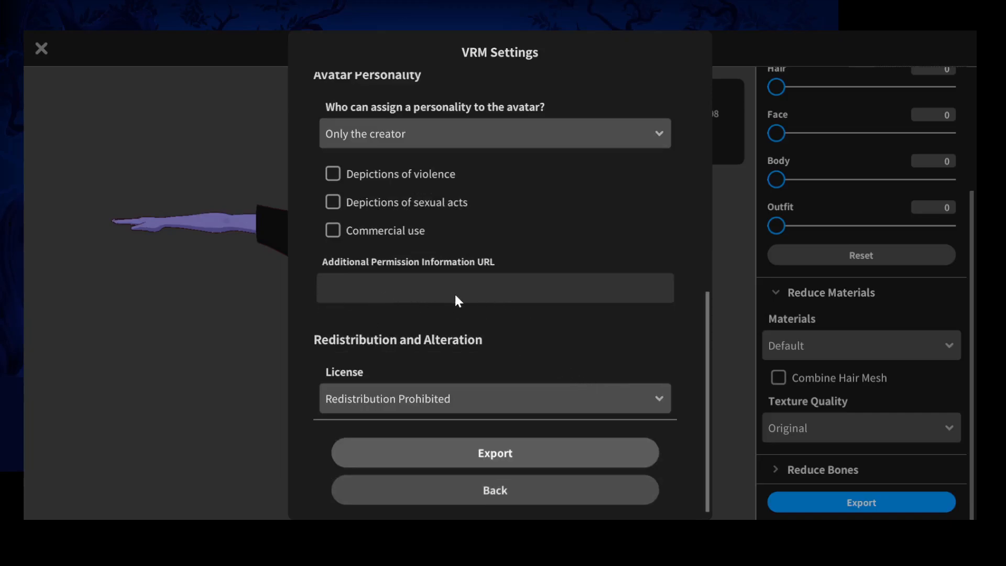
pyautogui.moveTo(361, 294)
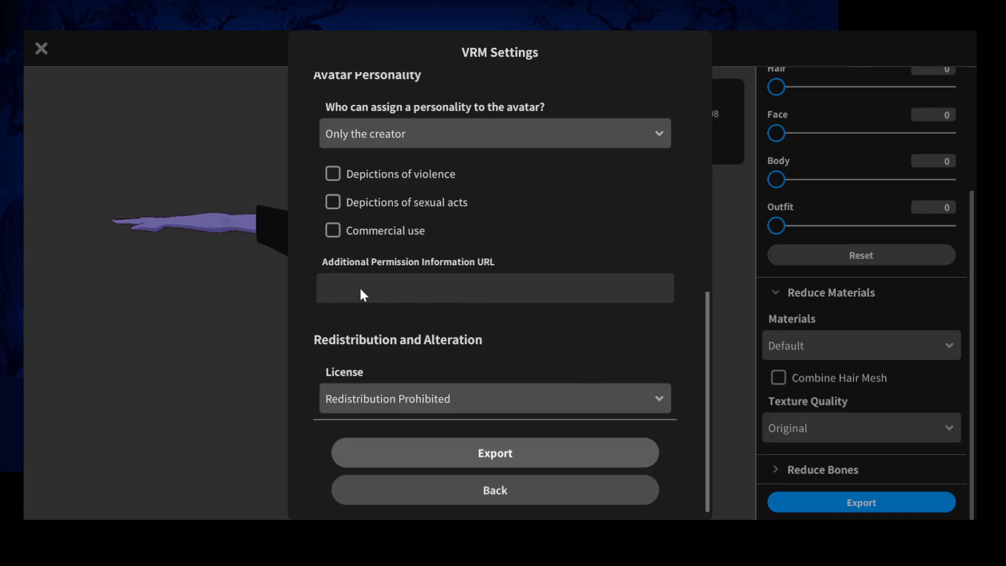
pyautogui.moveTo(633, 382)
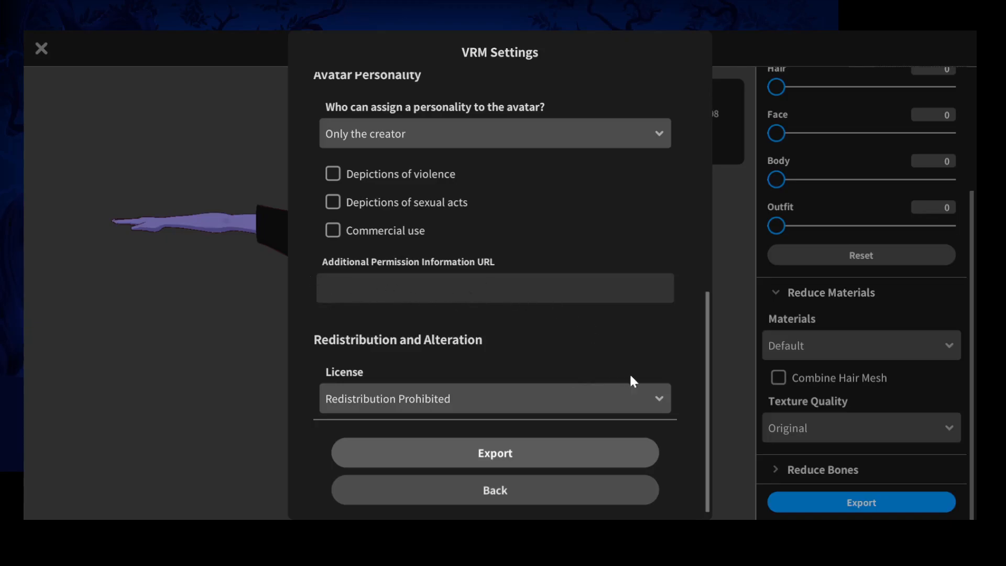
pyautogui.moveTo(522, 428)
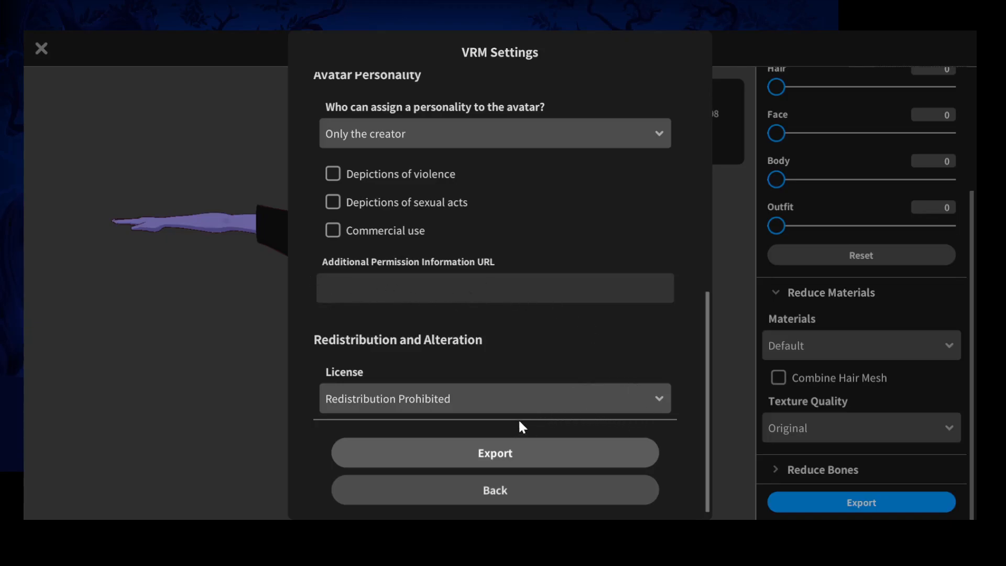
pyautogui.click(494, 398)
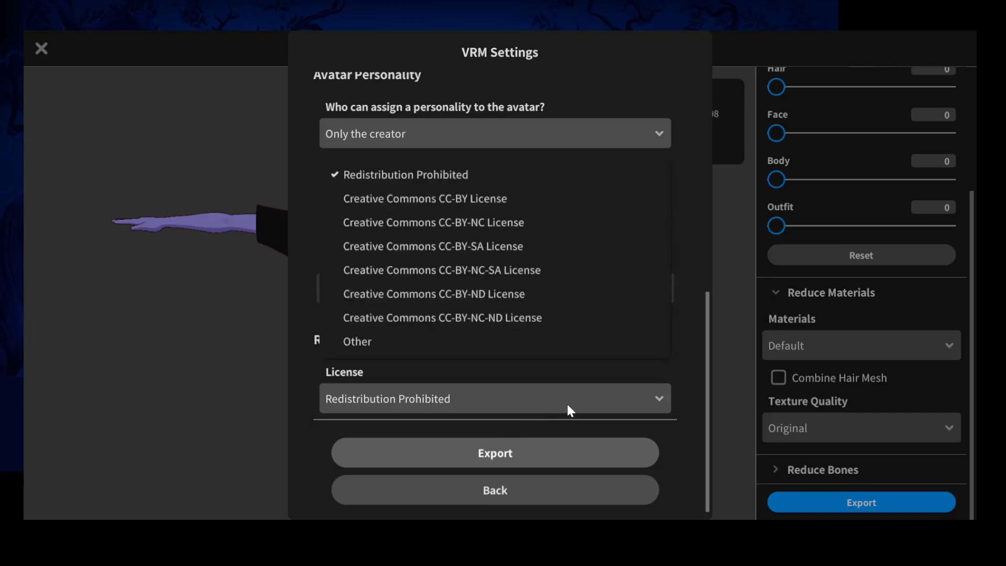
pyautogui.moveTo(408, 367)
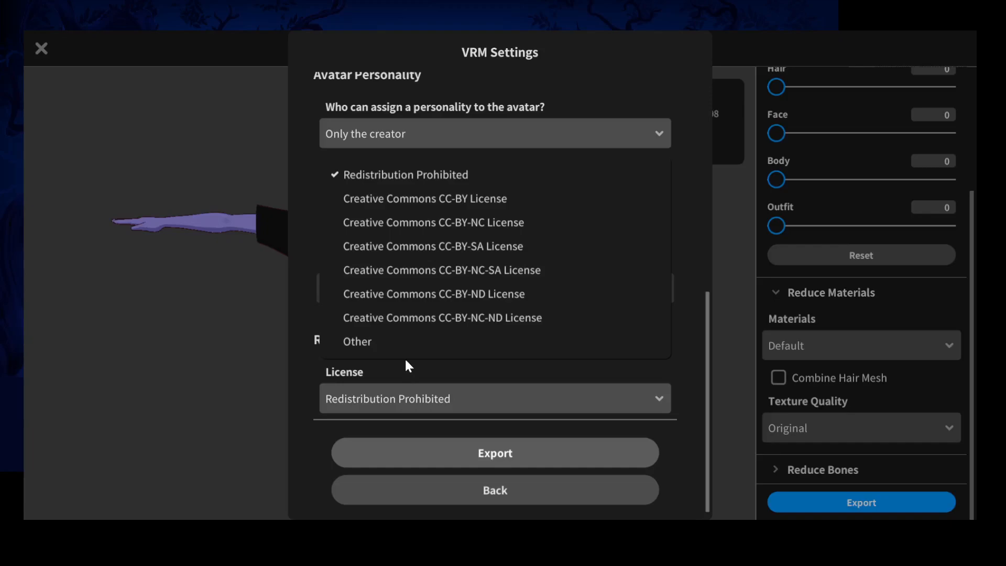
pyautogui.moveTo(445, 351)
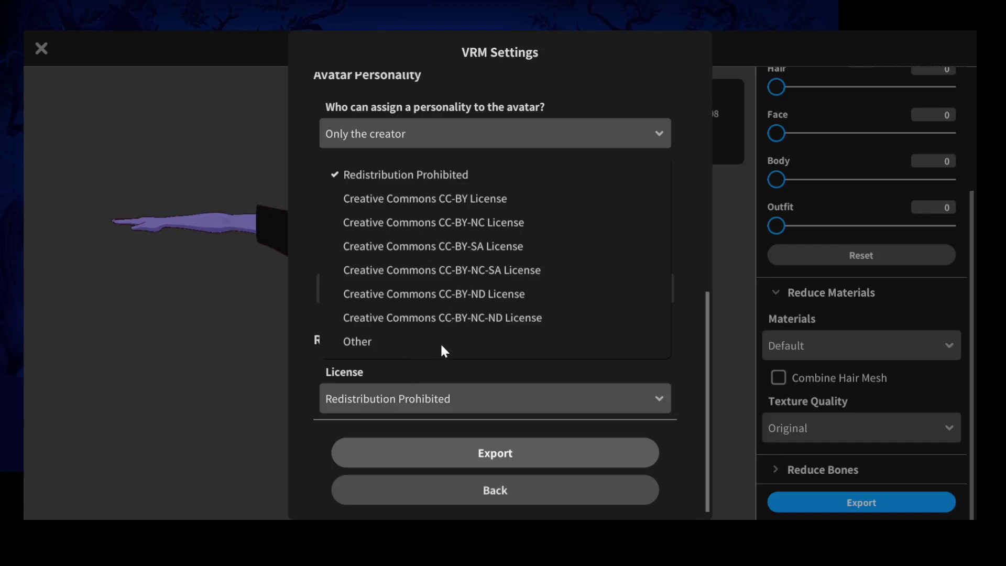
pyautogui.moveTo(448, 216)
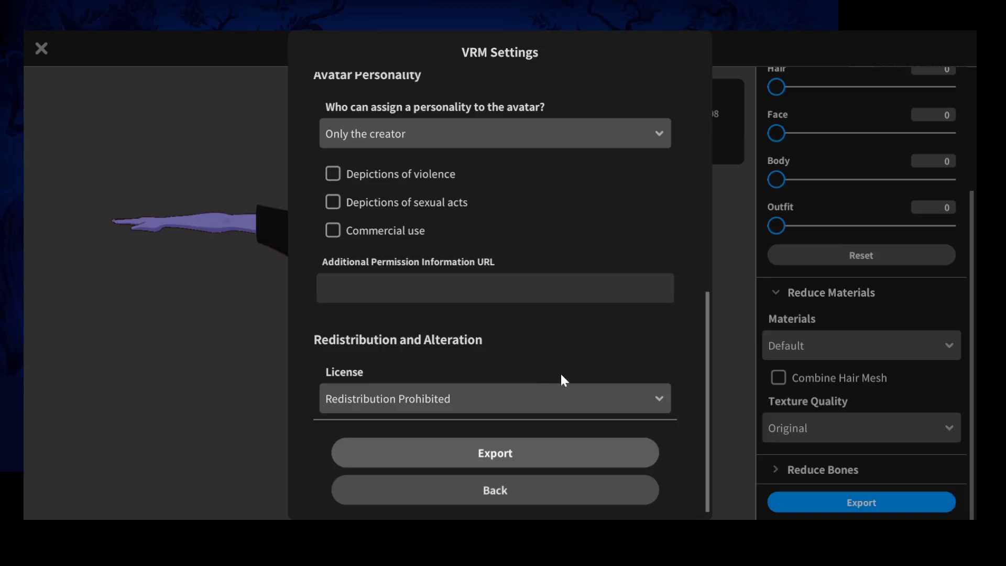
# Step: Enter Willow as the avatar title and Dahlia as its creator
pyautogui.scroll(3)
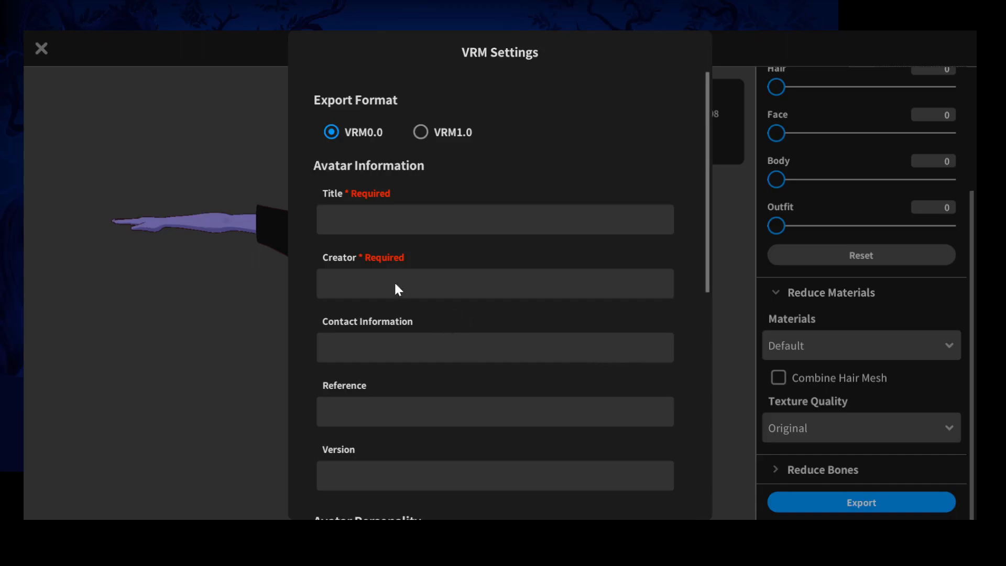
pyautogui.moveTo(387, 233)
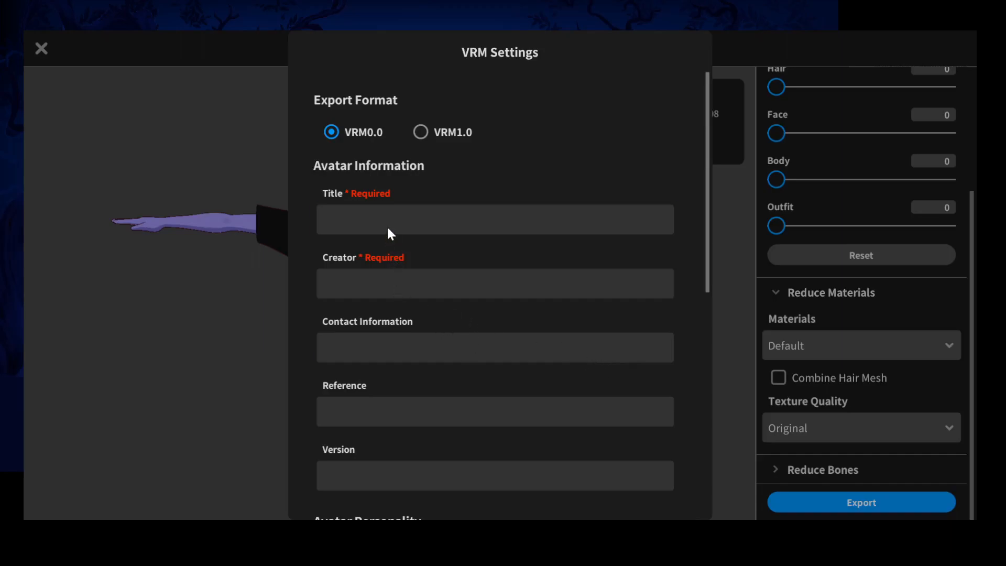
pyautogui.click(494, 219)
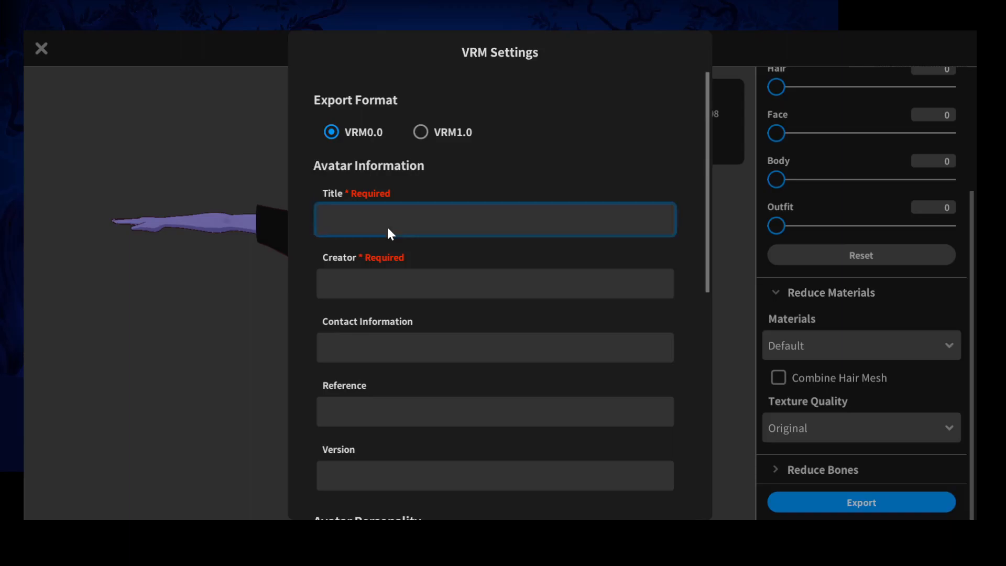
pyautogui.click(495, 219)
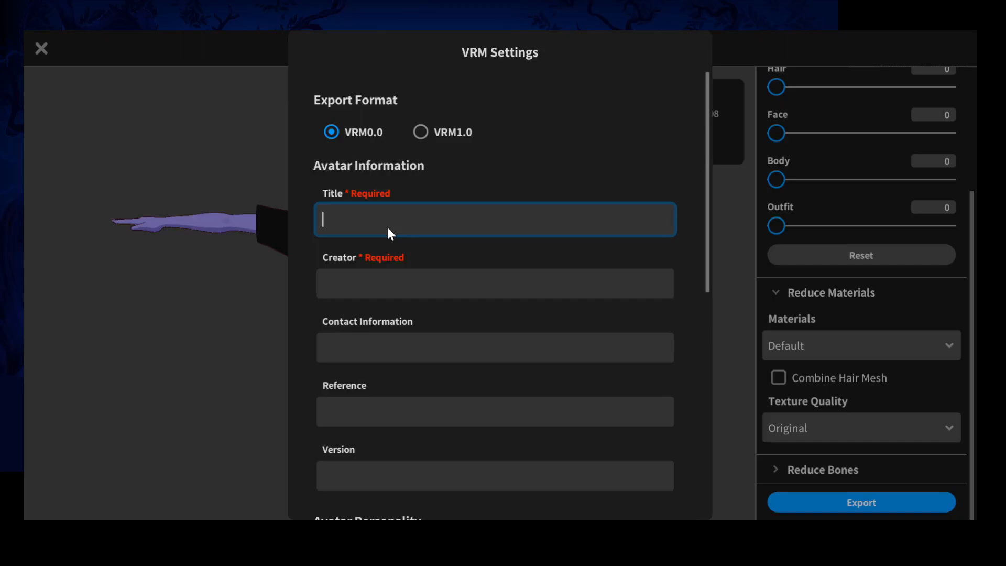
pyautogui.write('Wi')
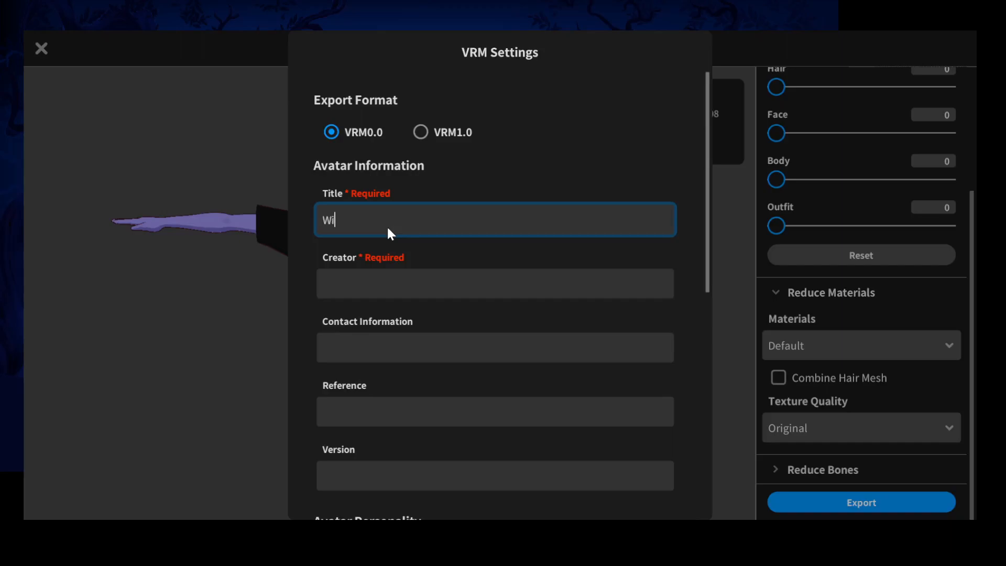
pyautogui.write('llow')
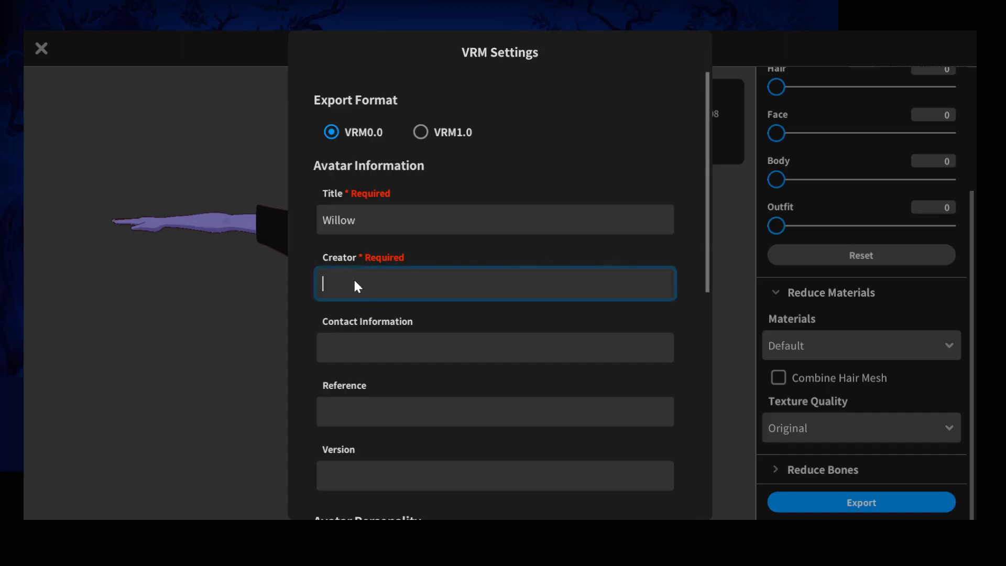
pyautogui.write('Dahlia')
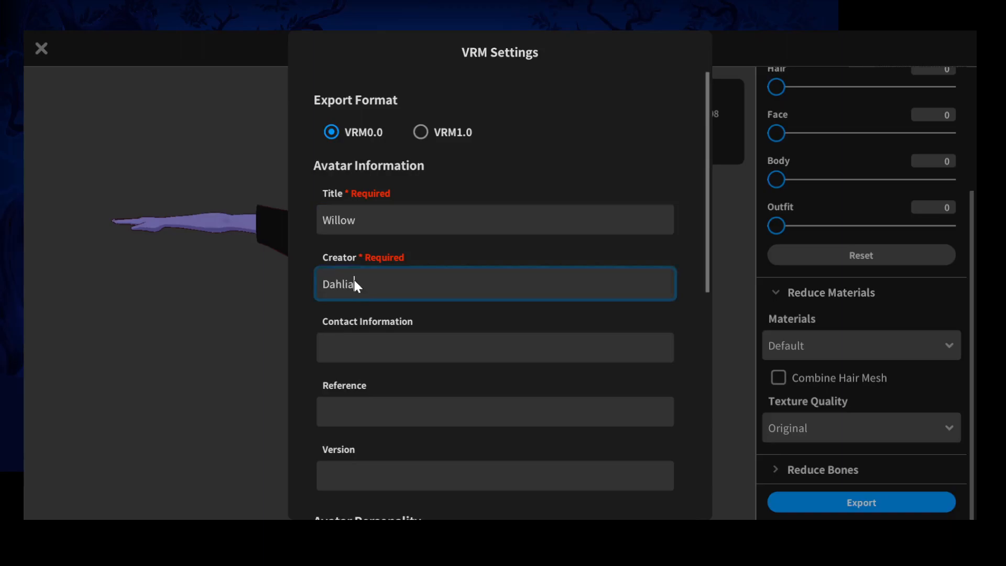
pyautogui.scroll(-3)
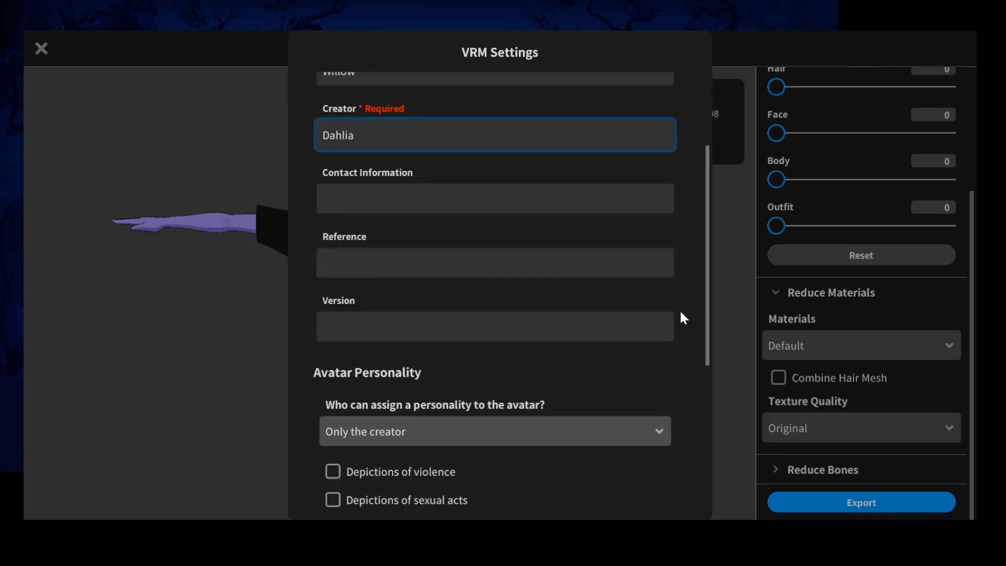
# Step: Export the avatar as VRM 0.0 with the entered title, creator and license
pyautogui.scroll(-3)
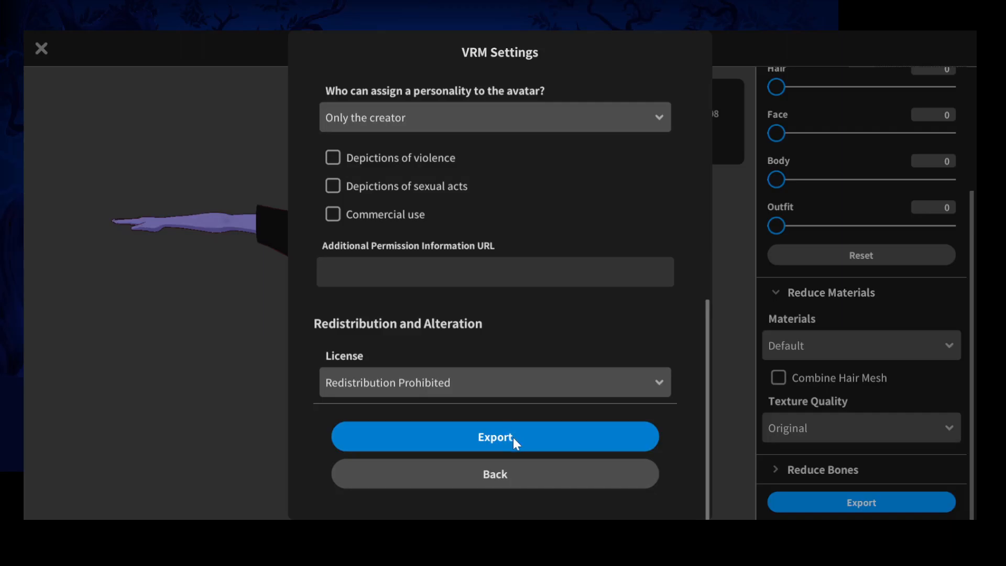
pyautogui.moveTo(104, 125)
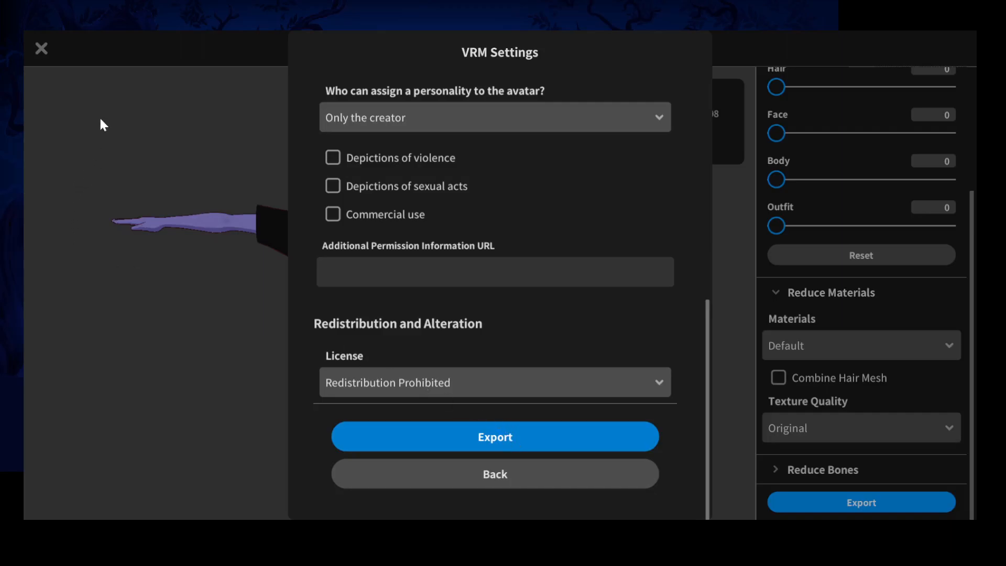
pyautogui.moveTo(273, 364)
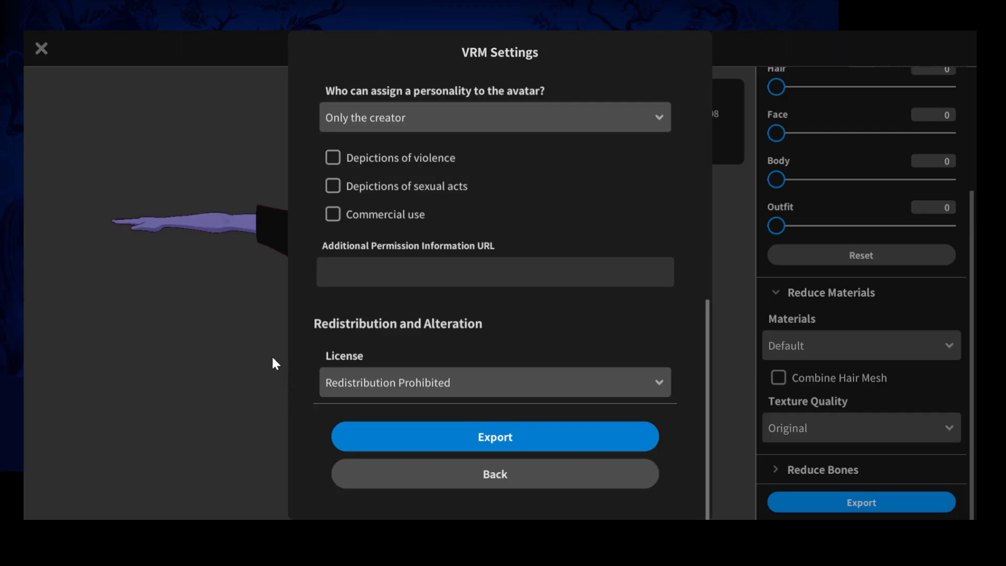
pyautogui.moveTo(512, 476)
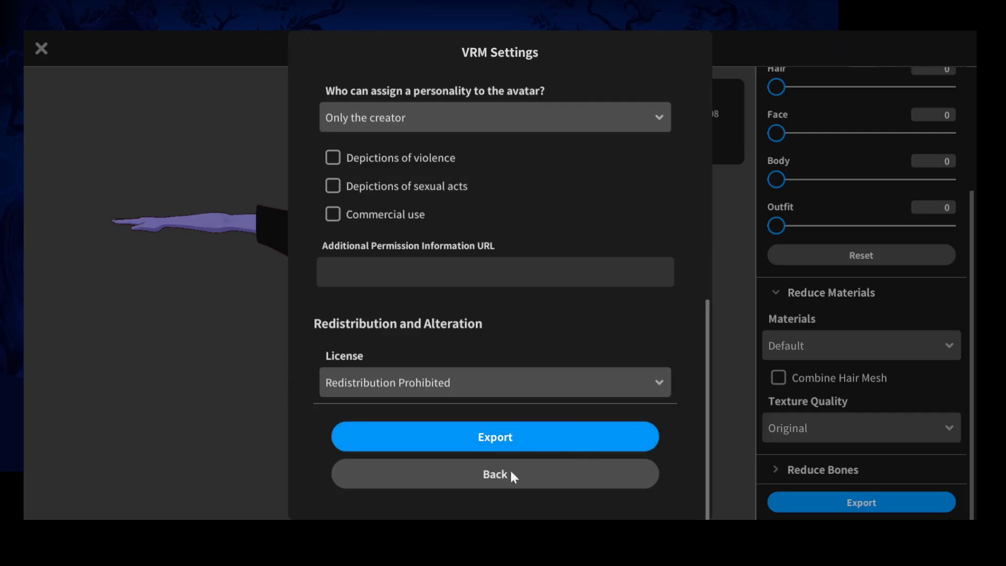
pyautogui.moveTo(450, 448)
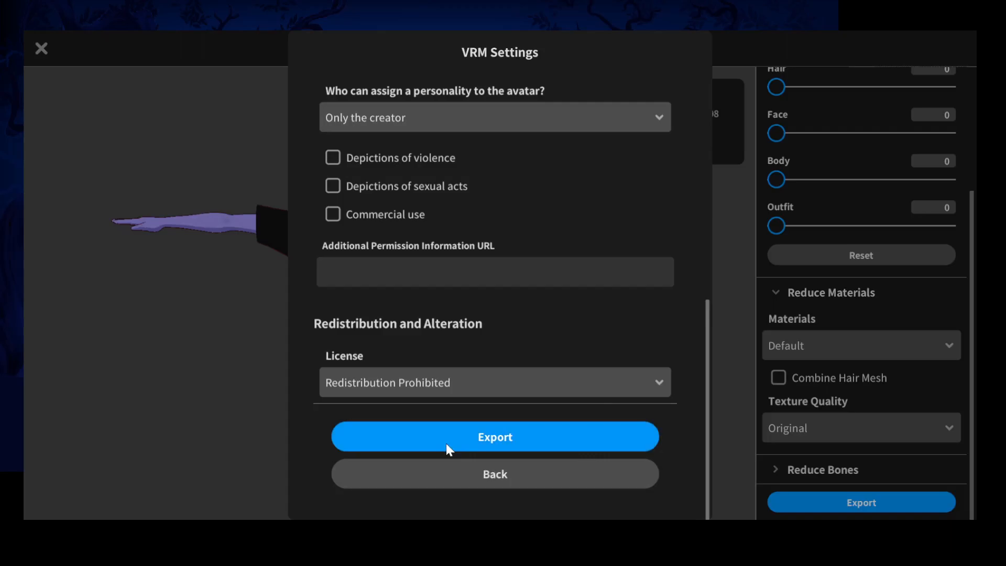
pyautogui.moveTo(734, 419)
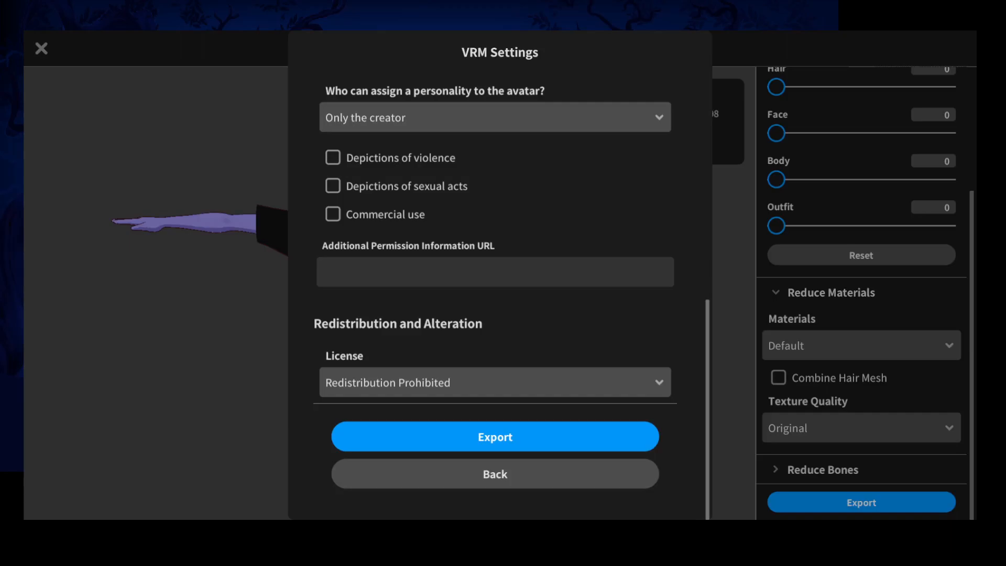
pyautogui.click(494, 437)
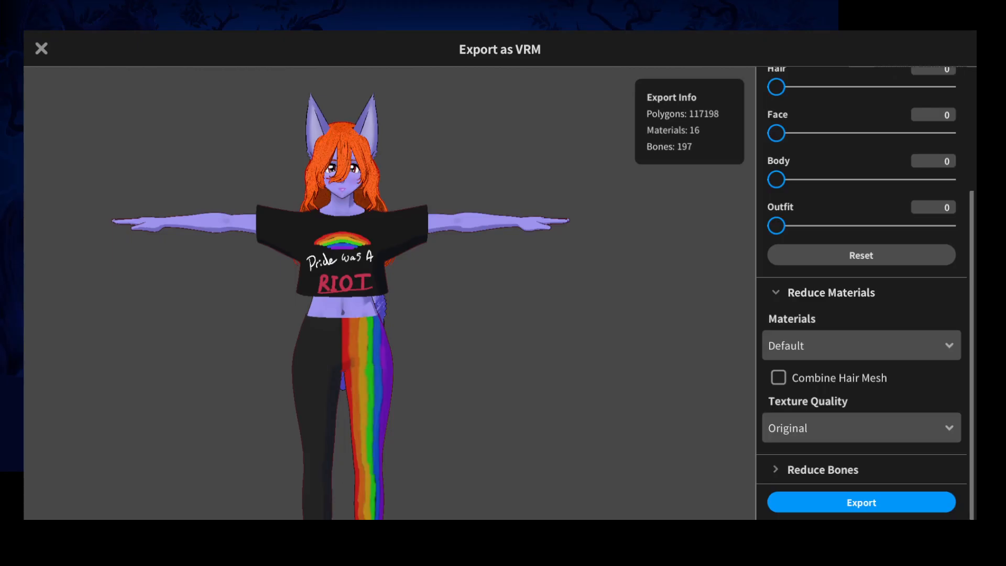
# Step: Close the VRM export screen and return to the avatar editor
pyautogui.click(41, 48)
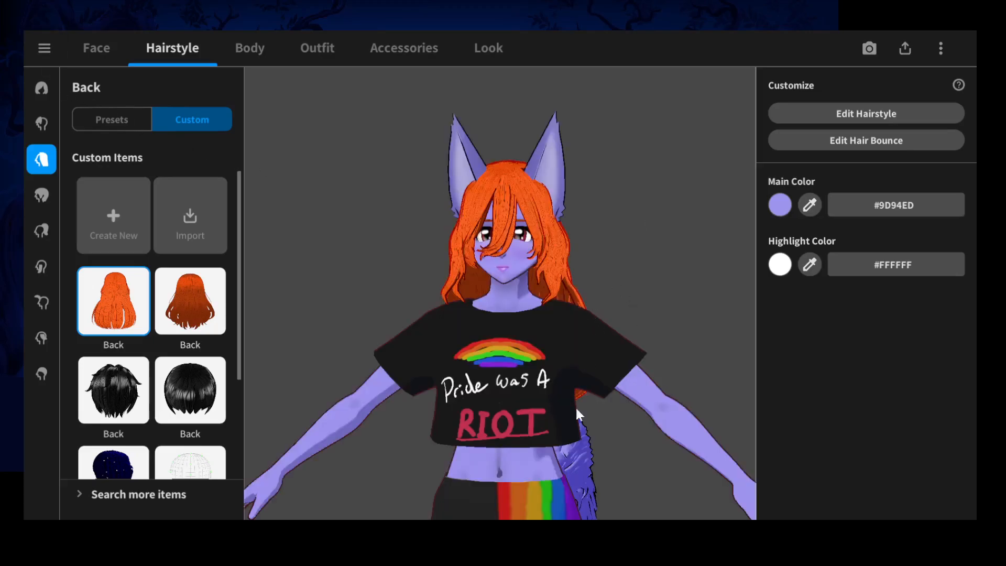
pyautogui.moveTo(578, 415)
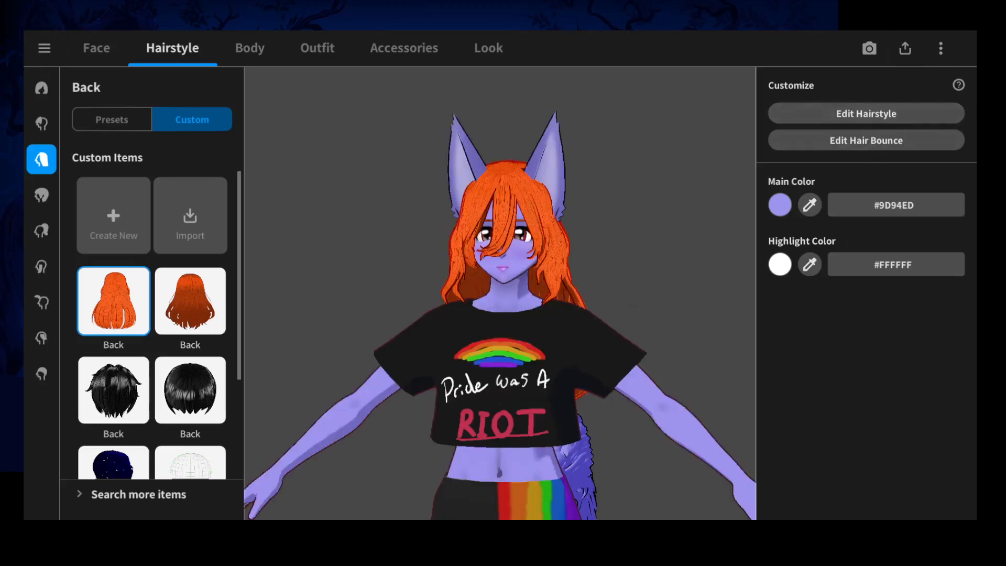